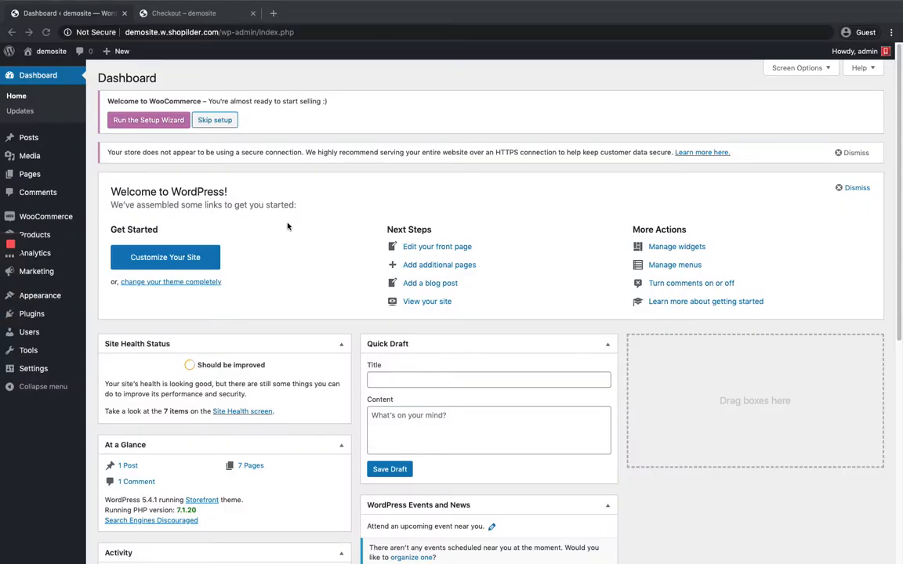
Step: Go to WooCommerce > Settings and keep Shipping location(s) as all countries you sell to
scroll("down", 3)
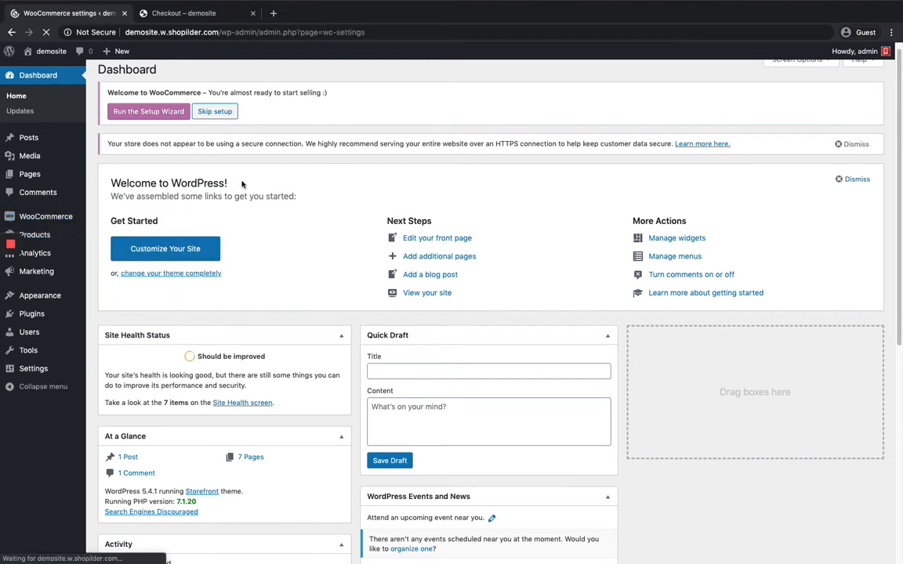
left_click(33, 368)
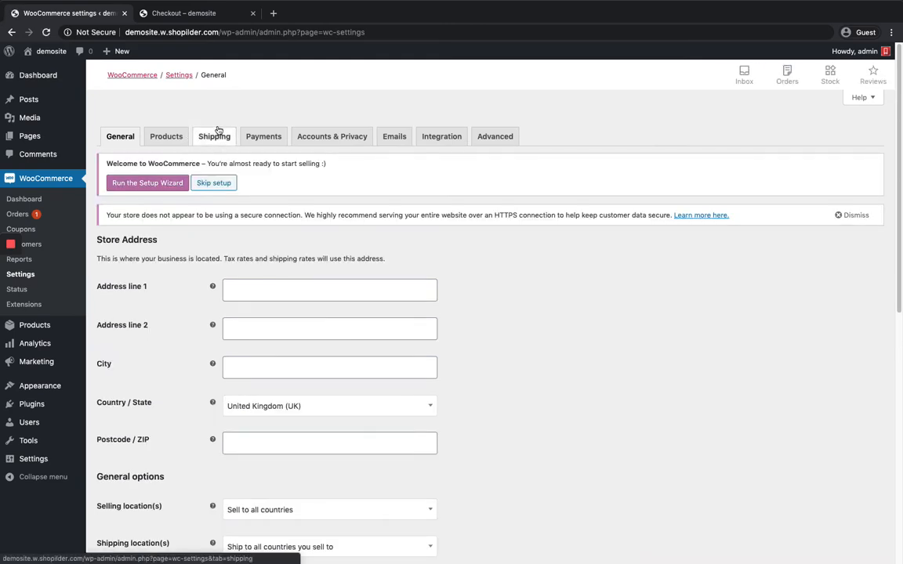
mouse_move(213, 134)
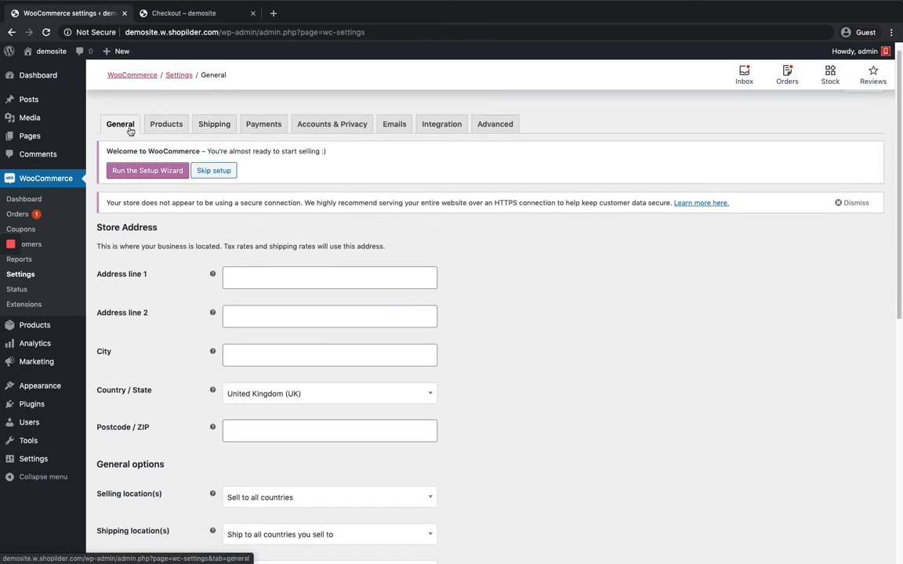
scroll("down", 3)
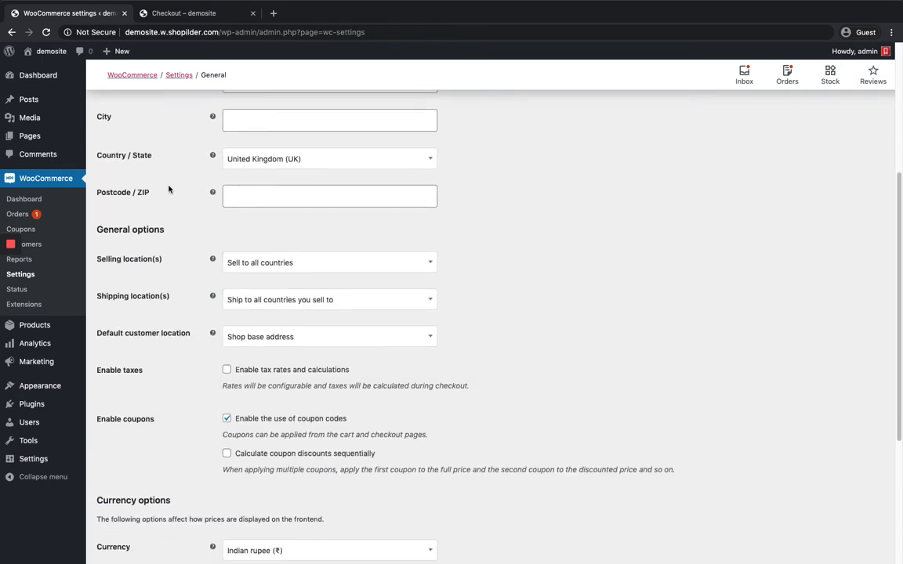
mouse_move(292, 304)
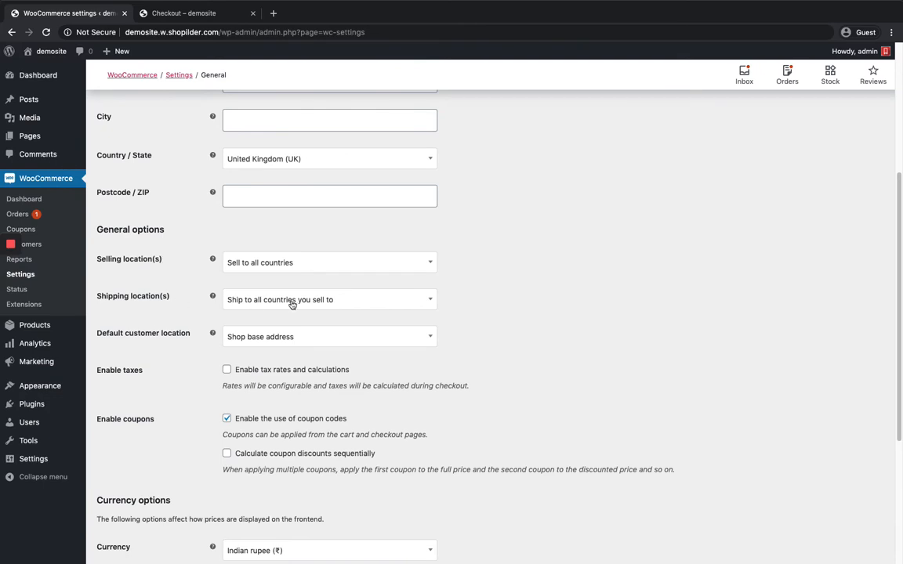
left_click(330, 299)
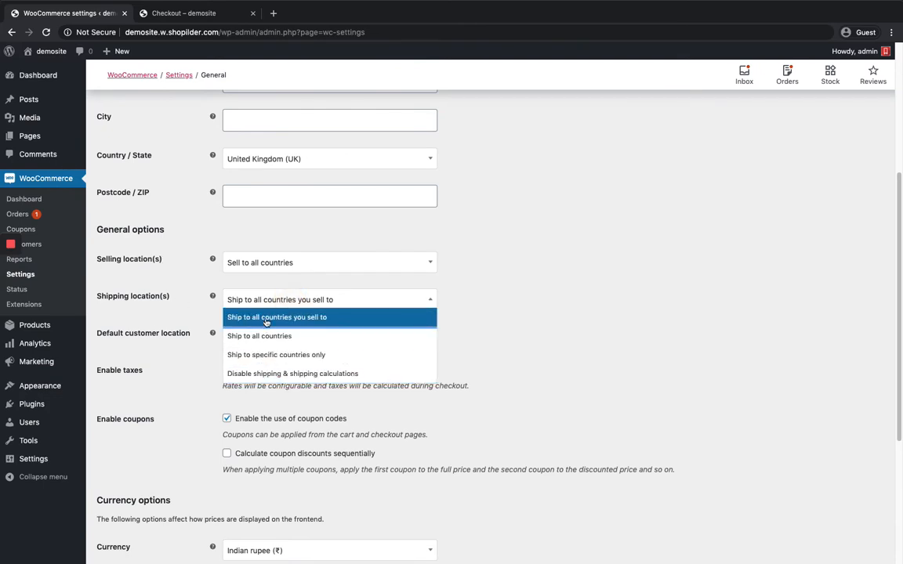
left_click(276, 317)
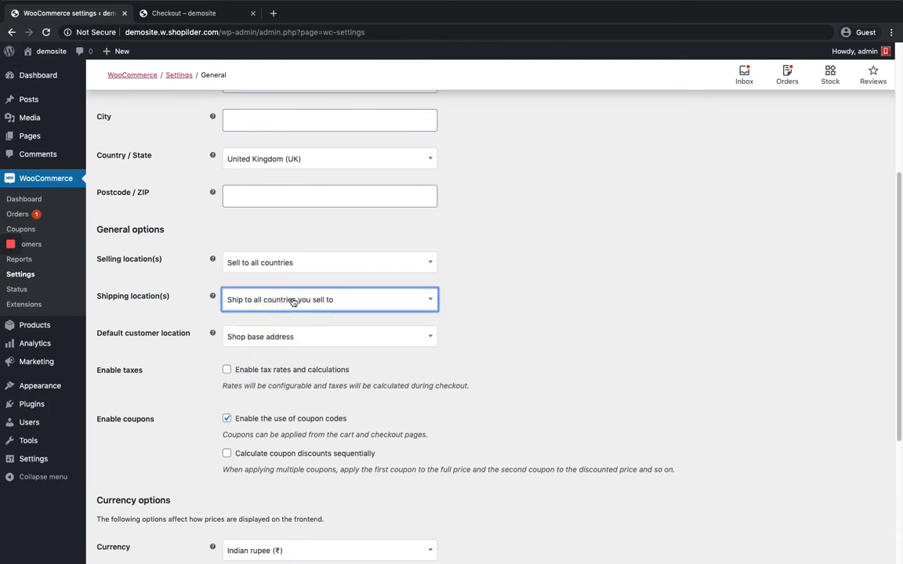
scroll("down", 3)
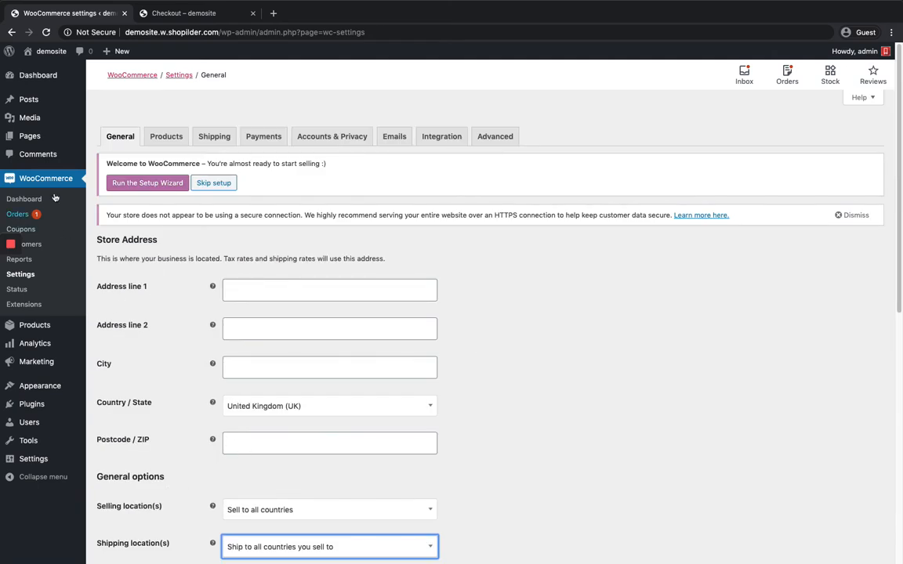
Step: Go to Shipping > Shipping zones (empty list) and start Add shipping zone
left_click(214, 135)
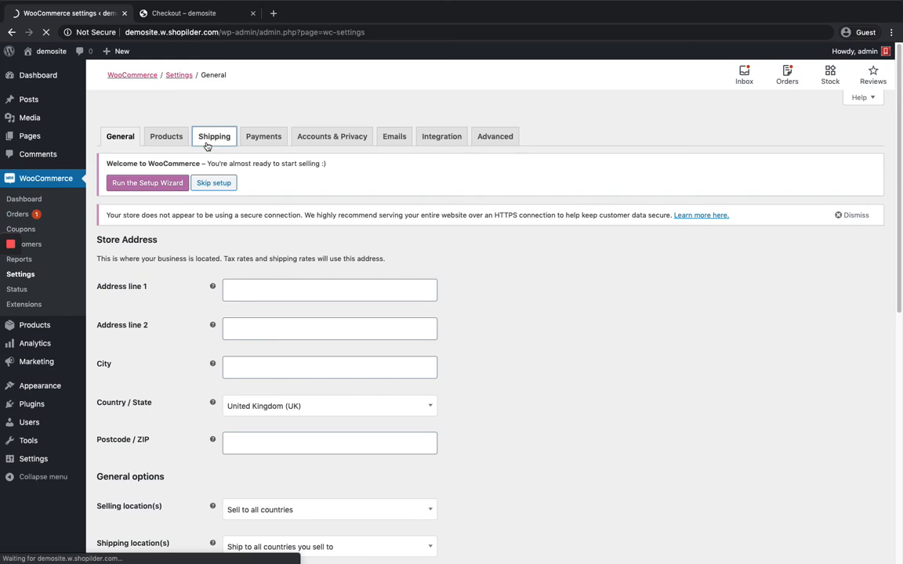
left_click(214, 135)
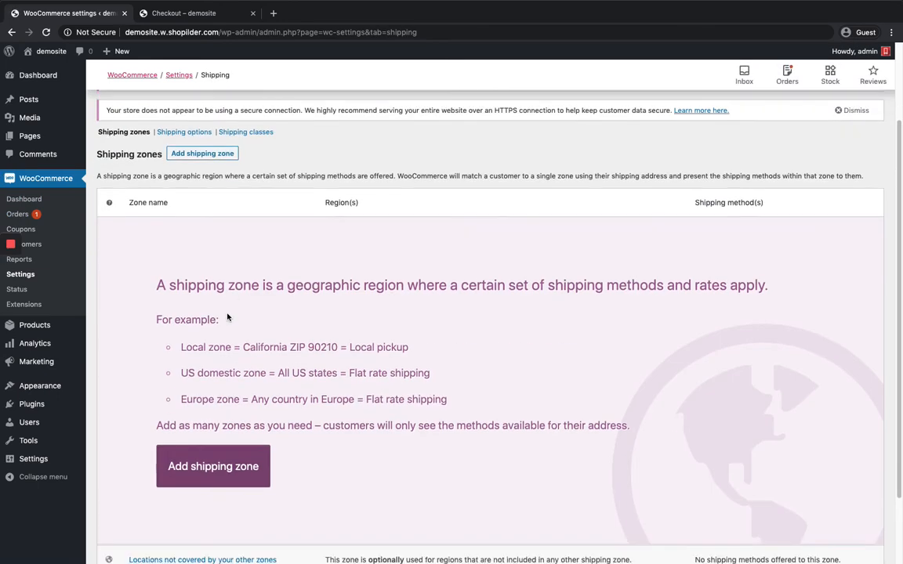
scroll("down", 3)
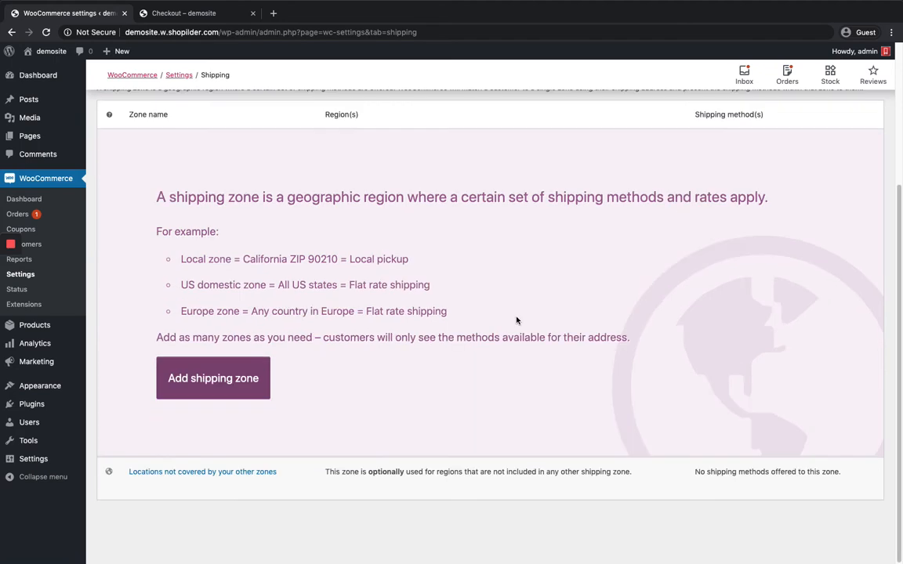
mouse_move(301, 449)
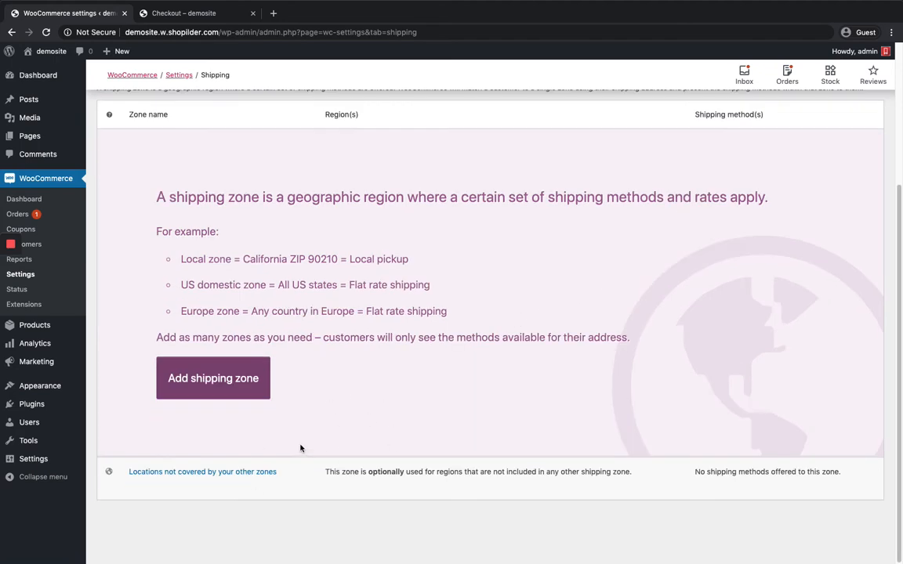
mouse_move(203, 470)
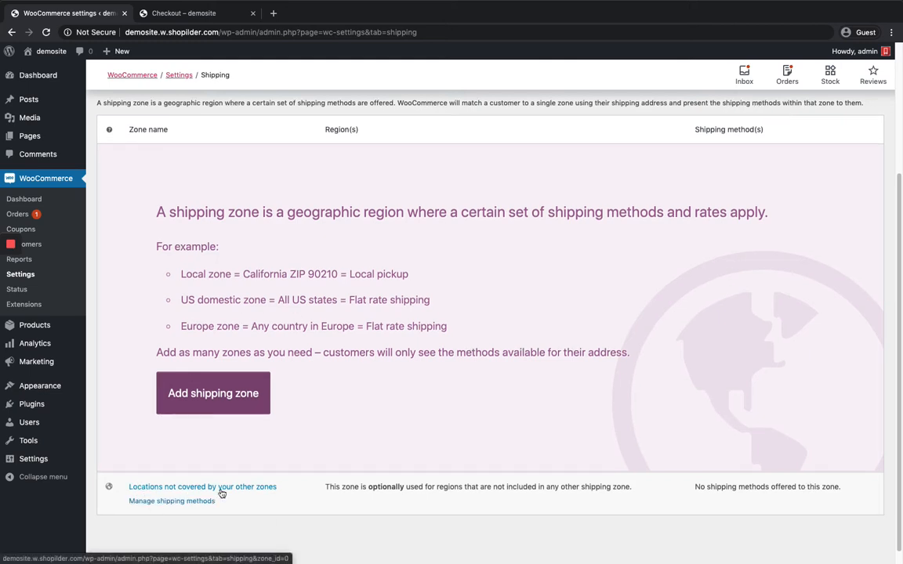
scroll("up", 3)
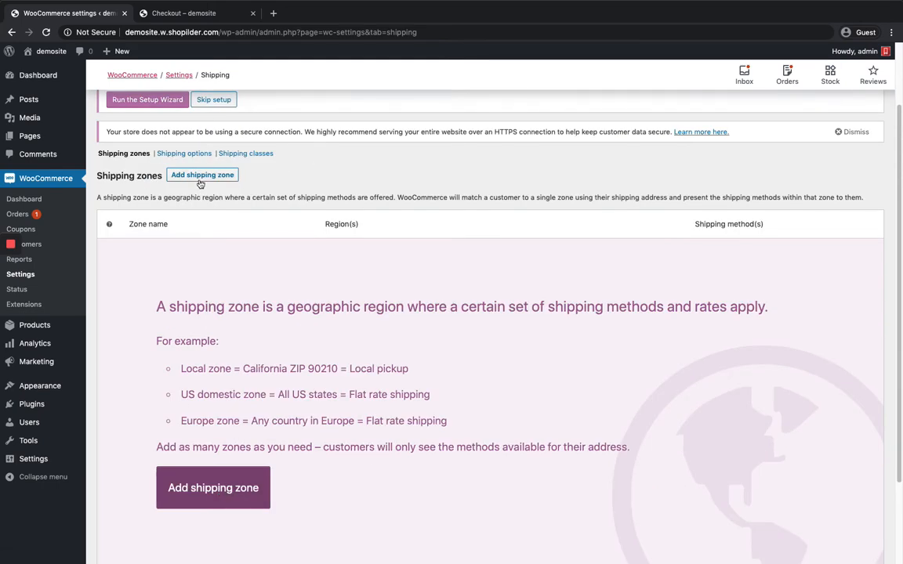
left_click(203, 175)
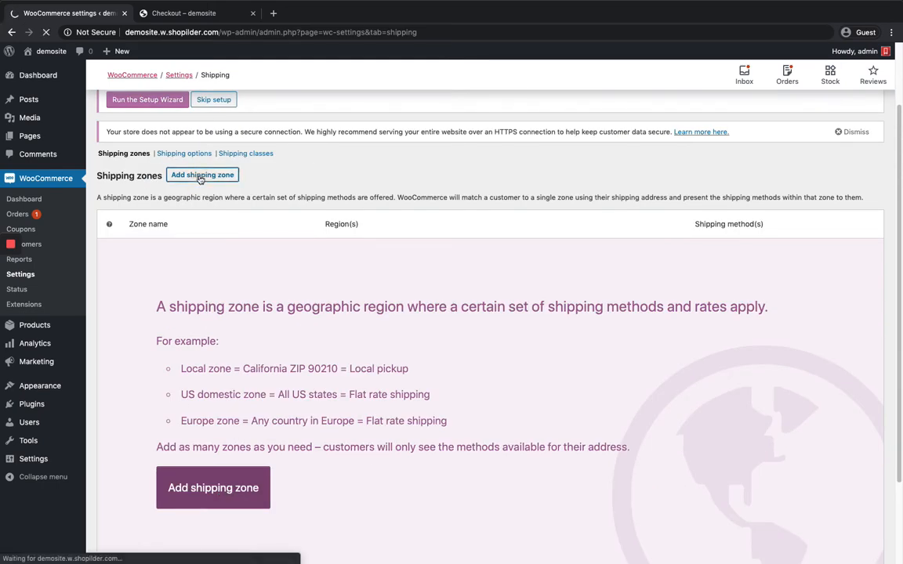
left_click(202, 175)
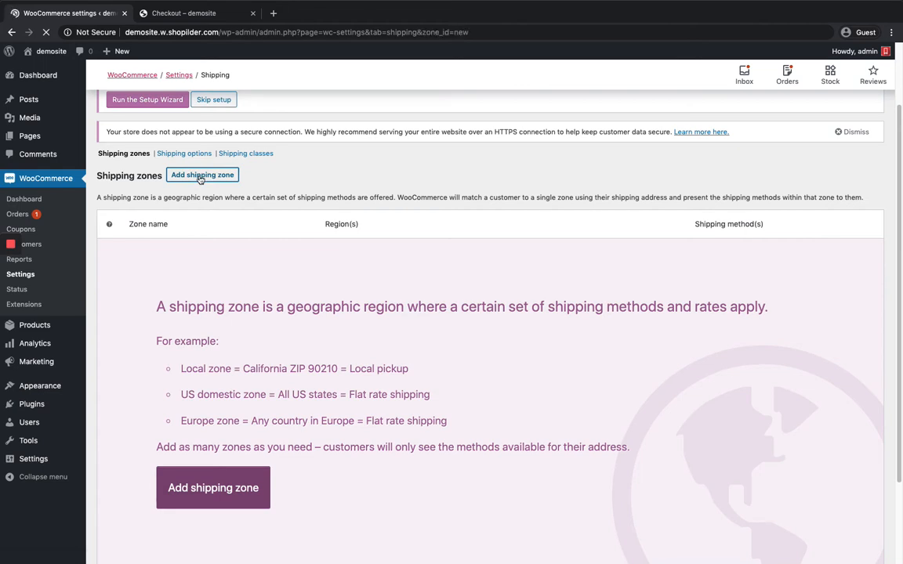
Step: Name the new shipping zone 'India'
left_click(203, 176)
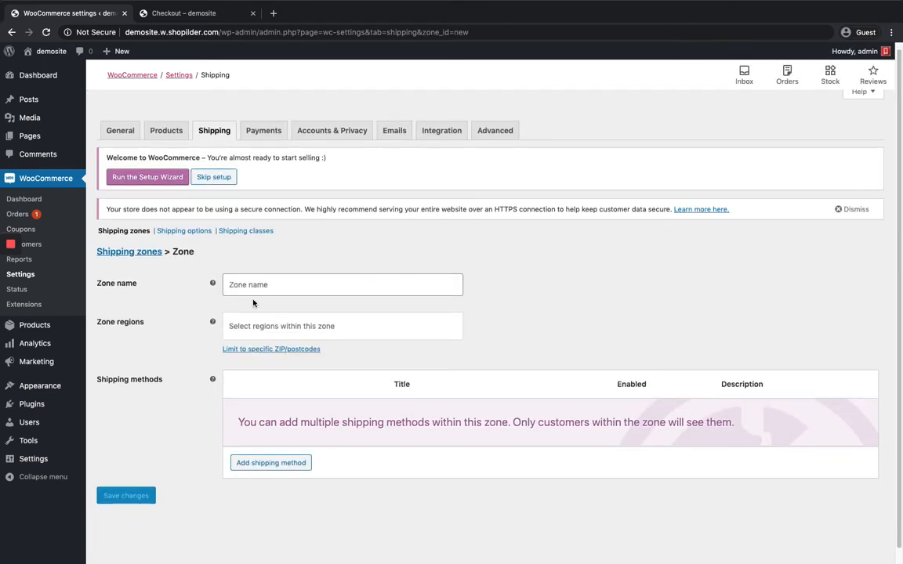
left_click(341, 283)
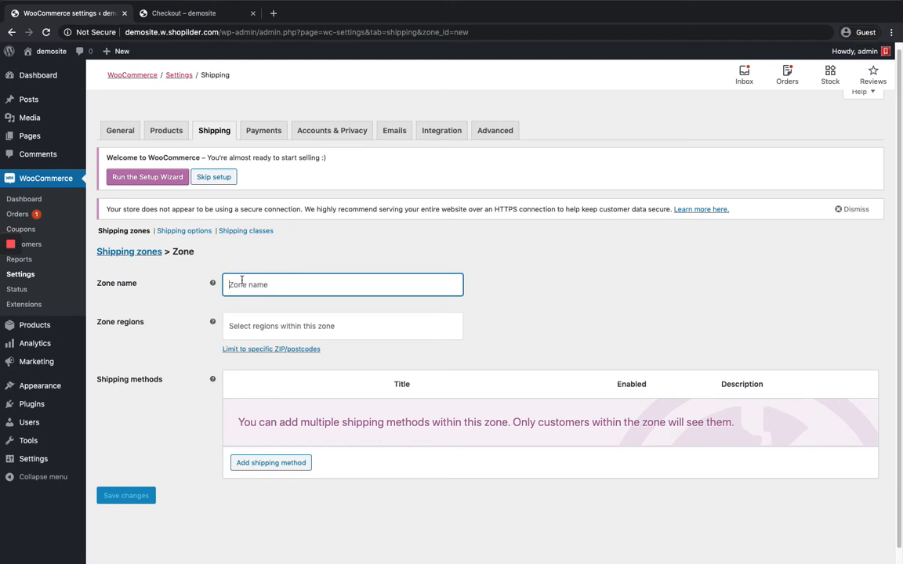
type("l")
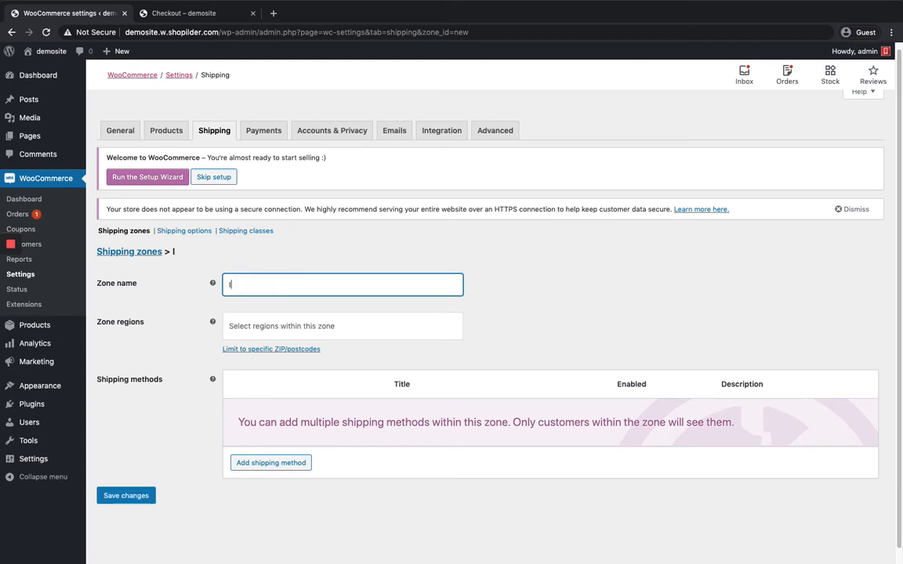
type("India")
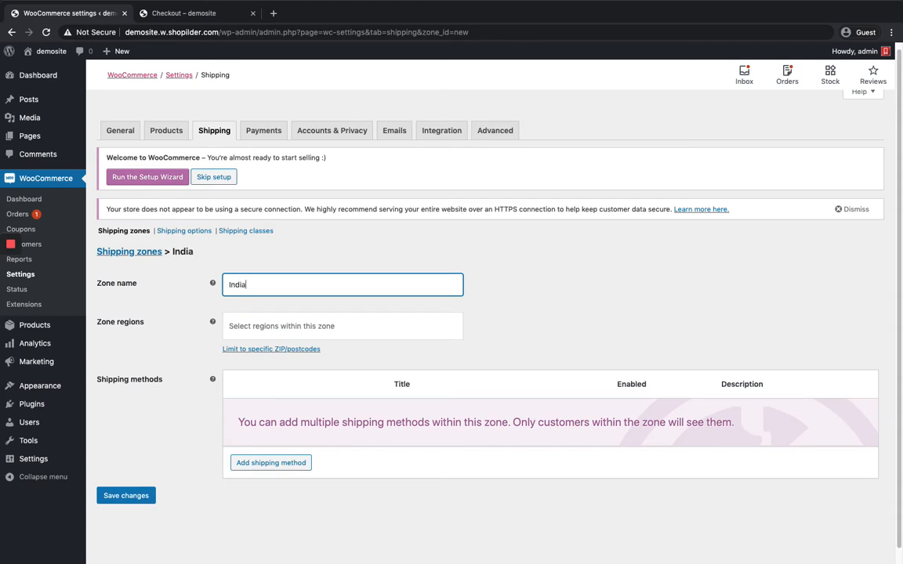
mouse_move(339, 232)
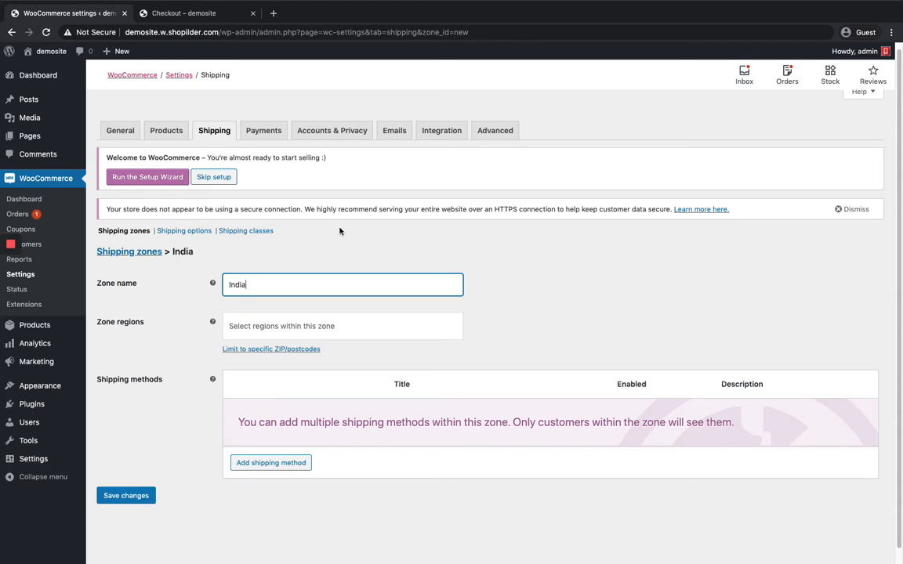
Step: Search the zone regions and select Kerala, India
left_click(342, 325)
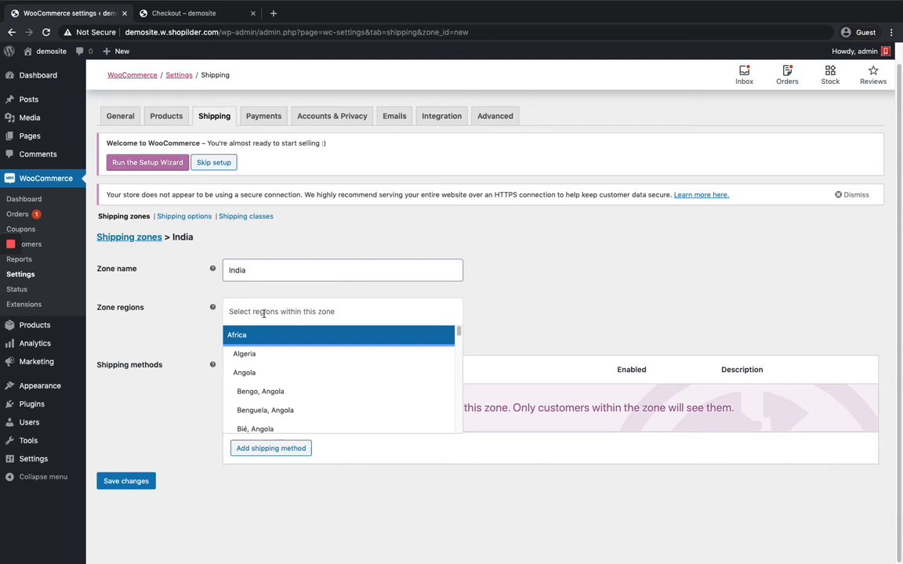
left_click(342, 310)
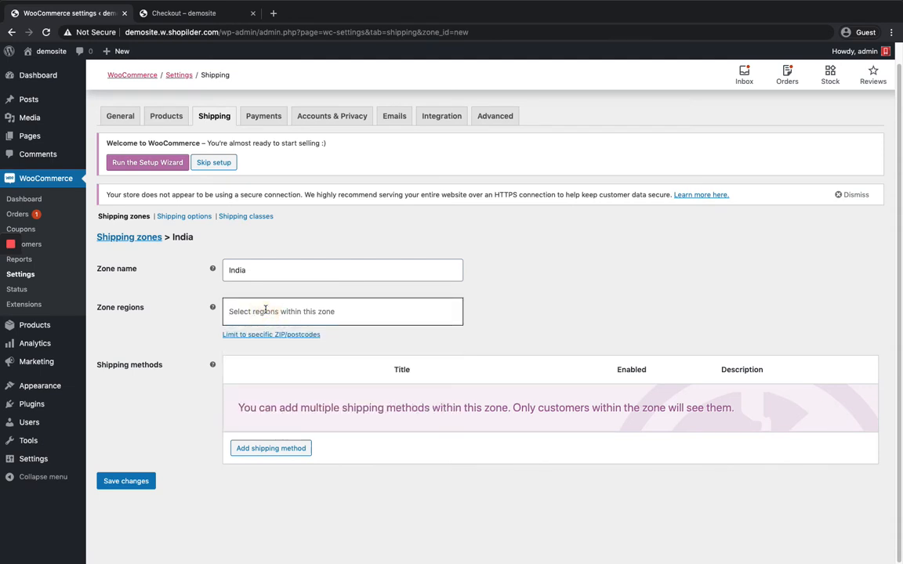
type("ind")
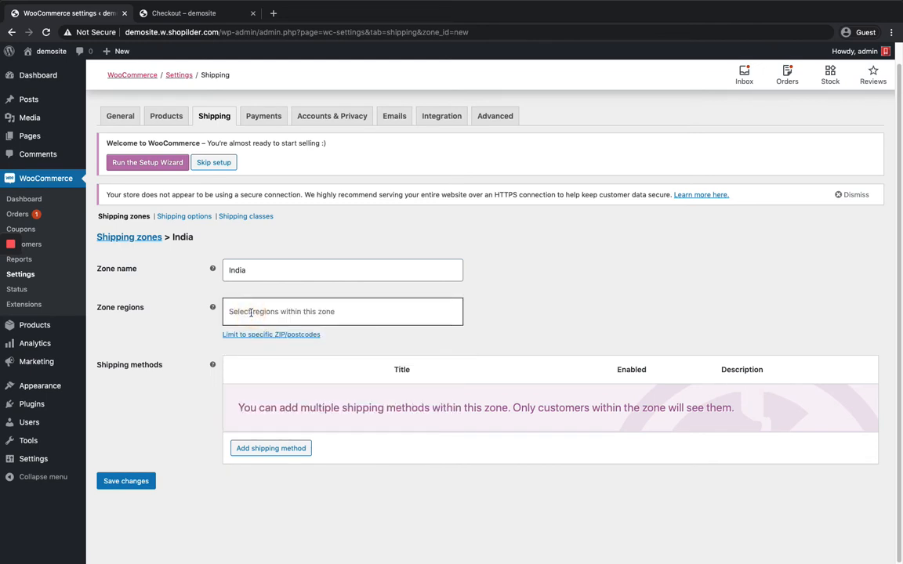
type("kera")
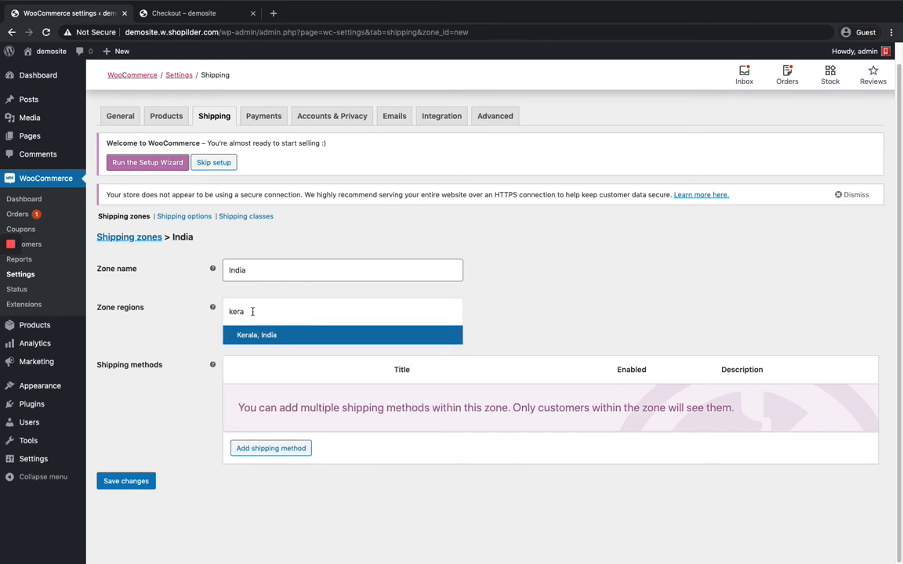
type("kre")
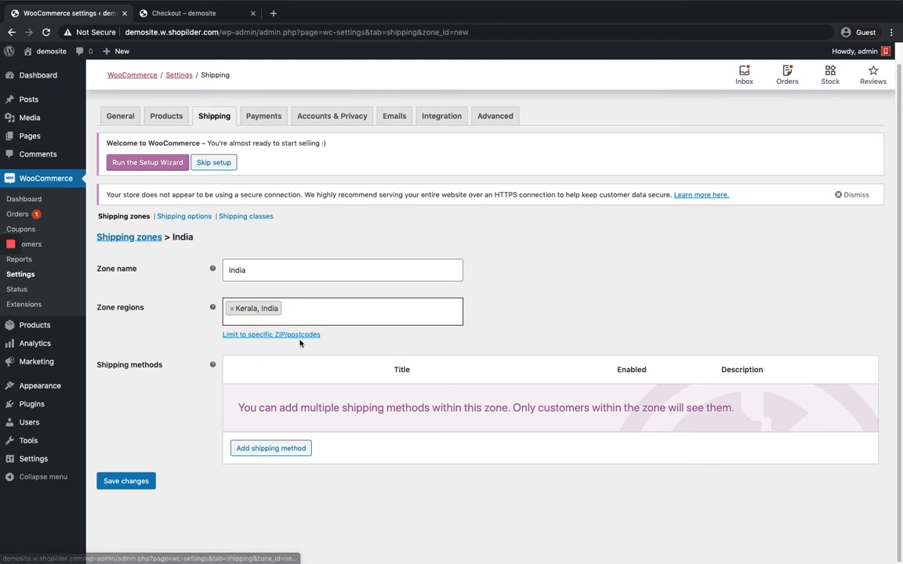
mouse_move(269, 336)
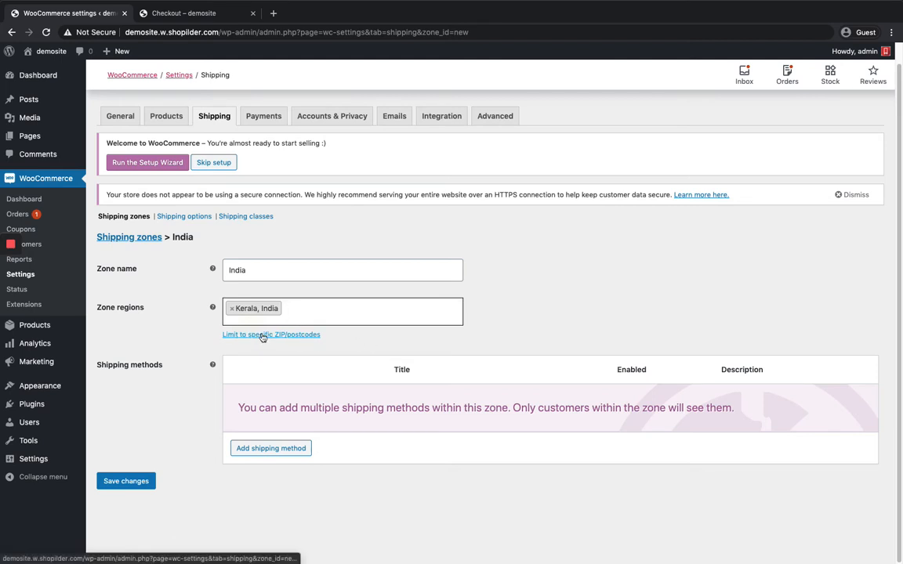
mouse_move(265, 341)
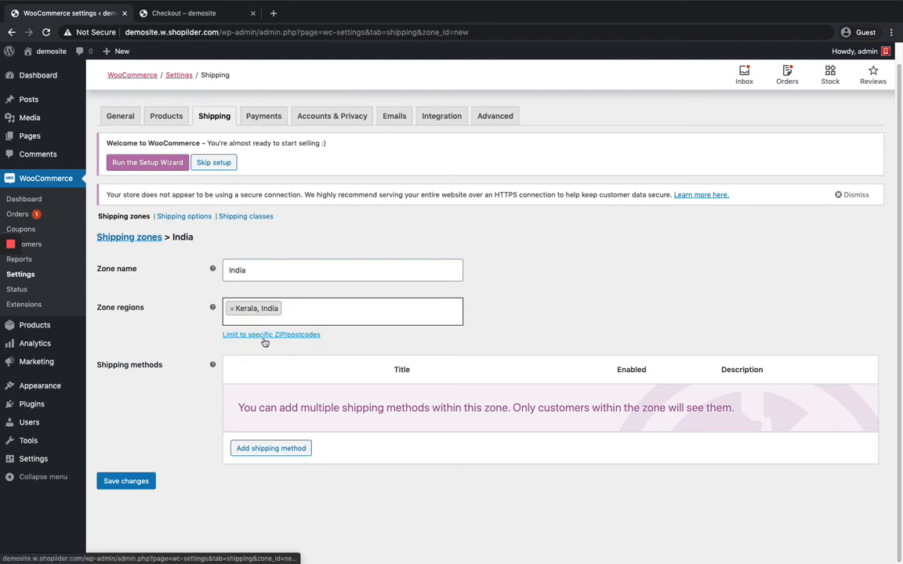
Step: Limit the zone to postcodes 682022 and 682023 on separate lines
left_click(270, 334)
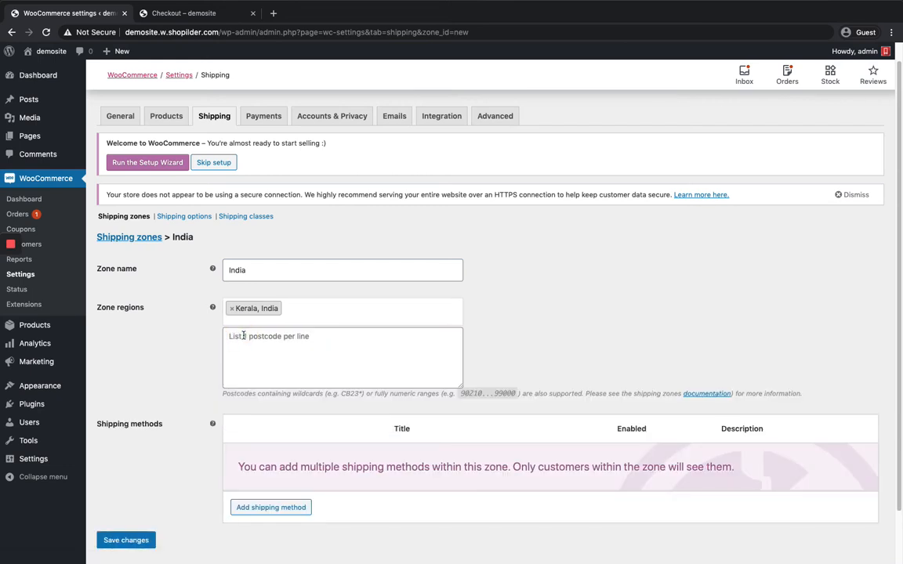
type("6")
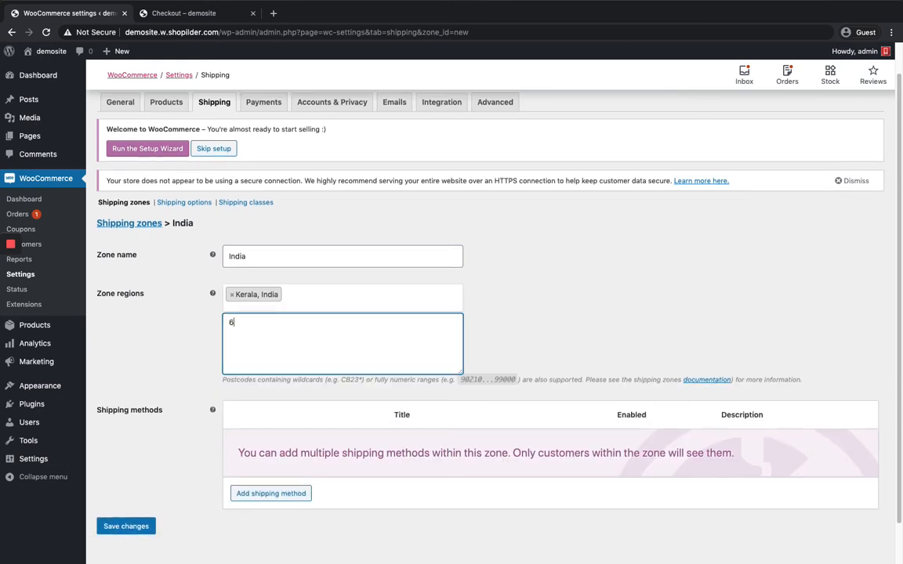
type("82022")
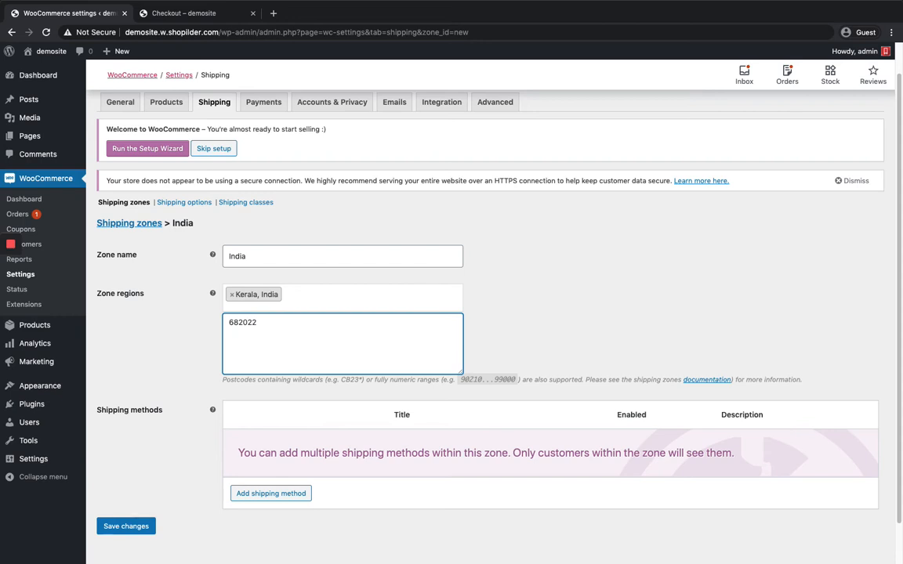
type("68202")
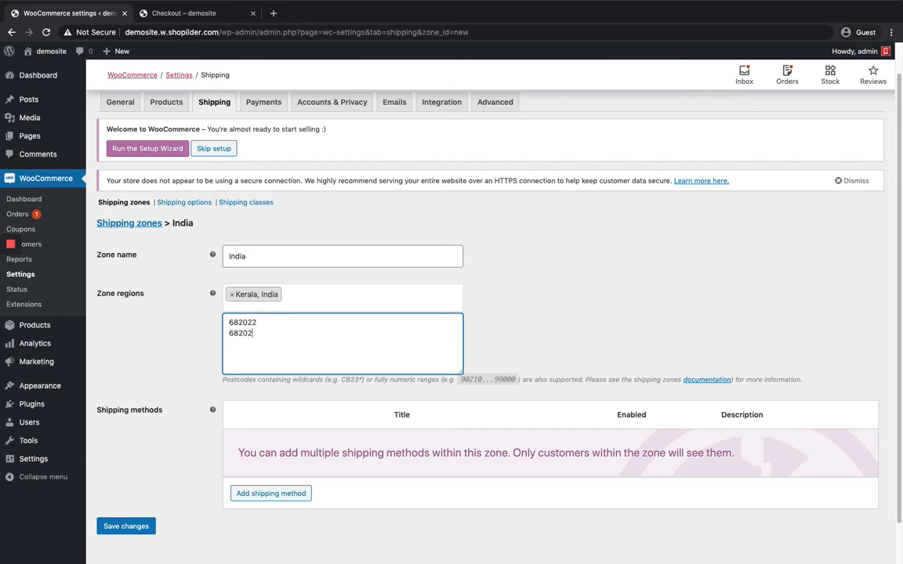
type("3")
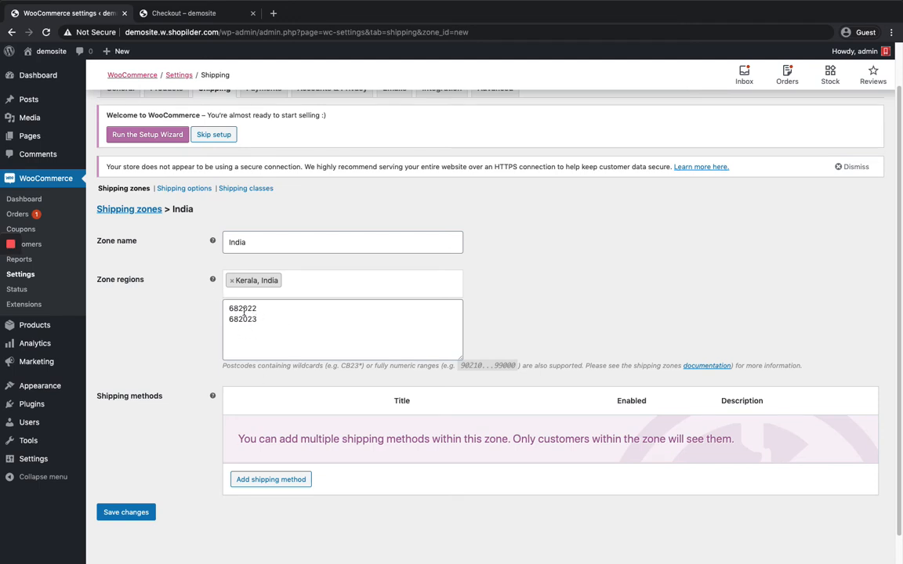
scroll("down", 3)
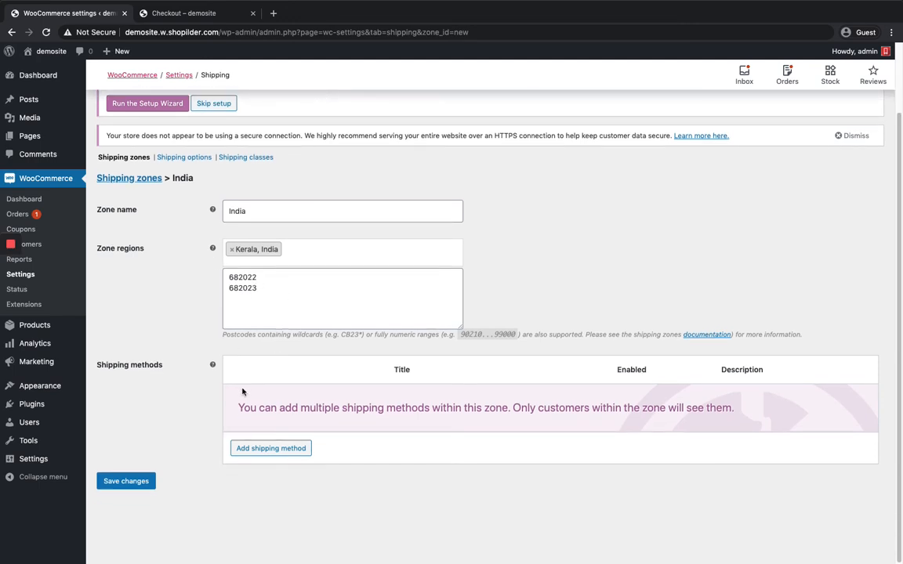
mouse_move(270, 448)
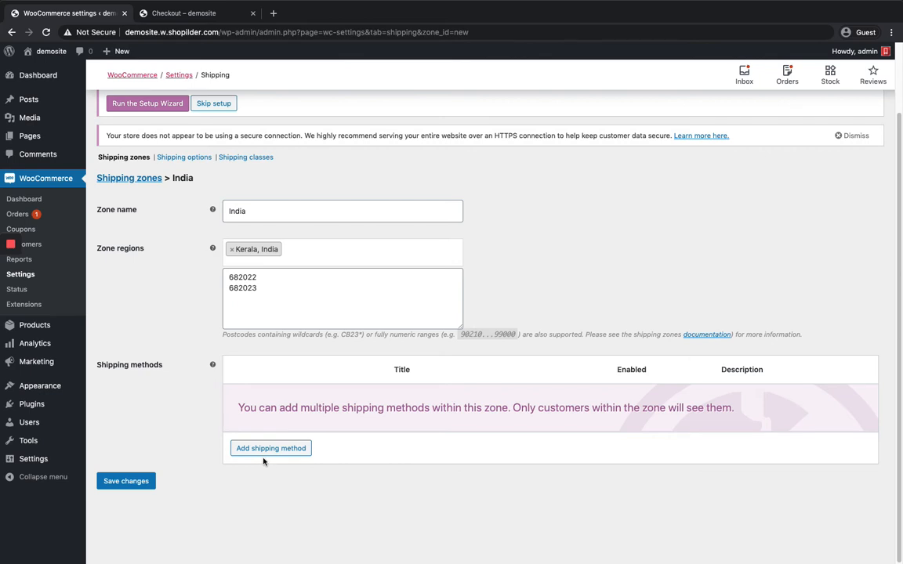
Step: Add a Flat rate shipping method to the India zone
left_click(270, 449)
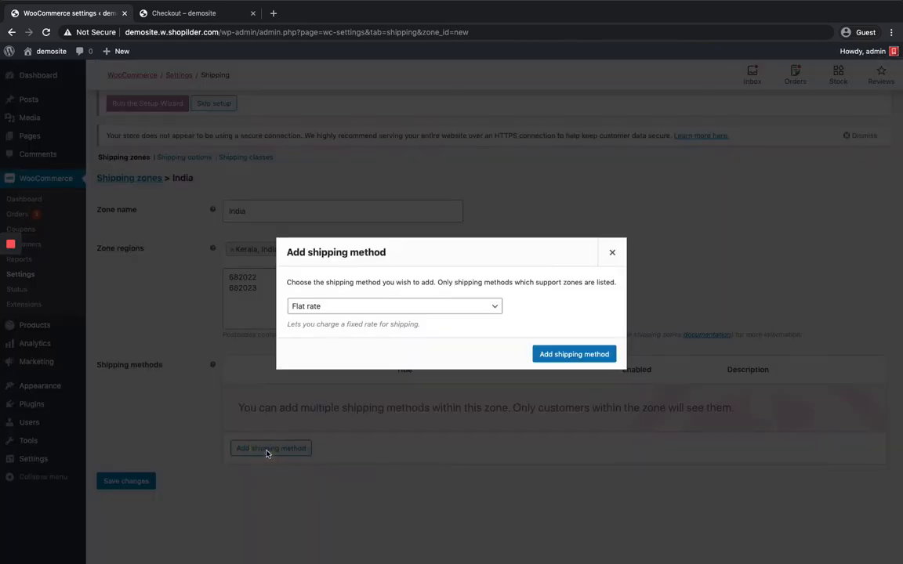
left_click(395, 306)
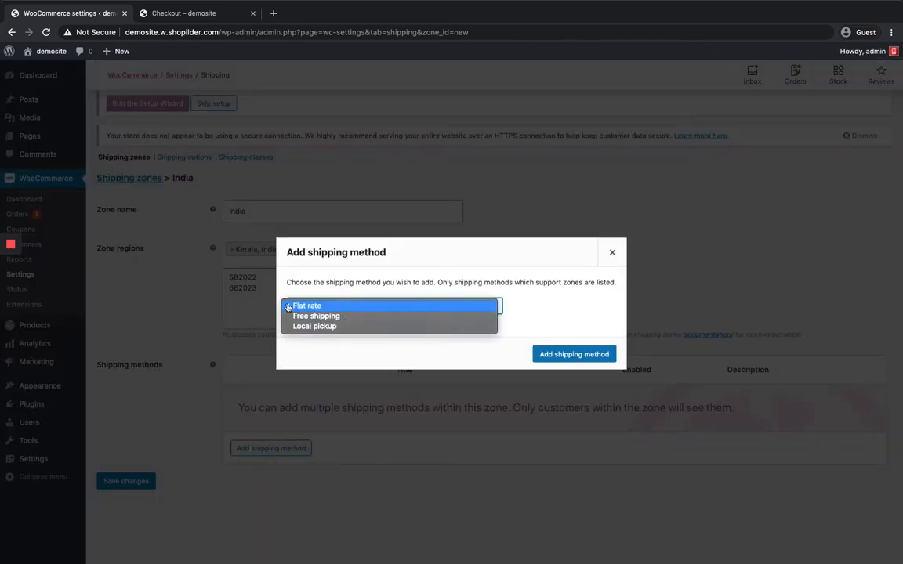
left_click(307, 306)
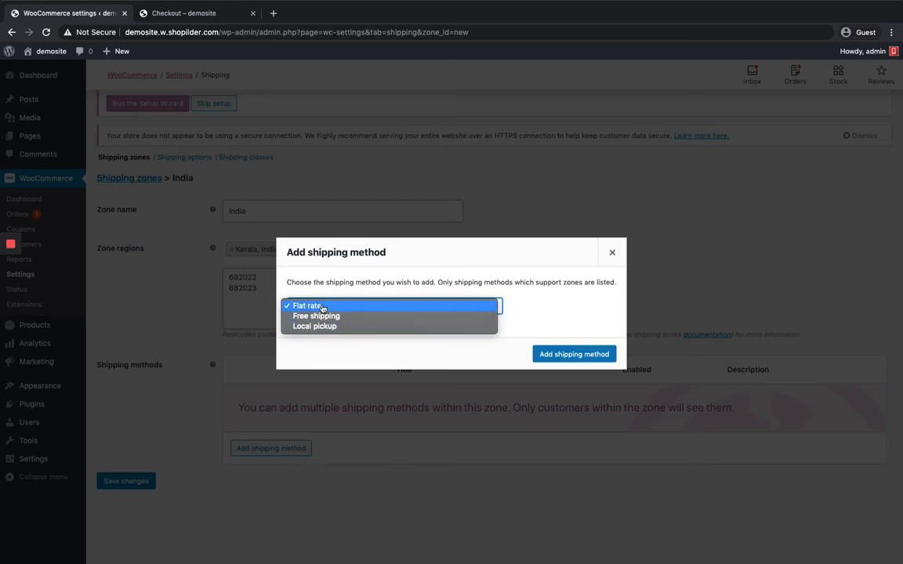
left_click(306, 304)
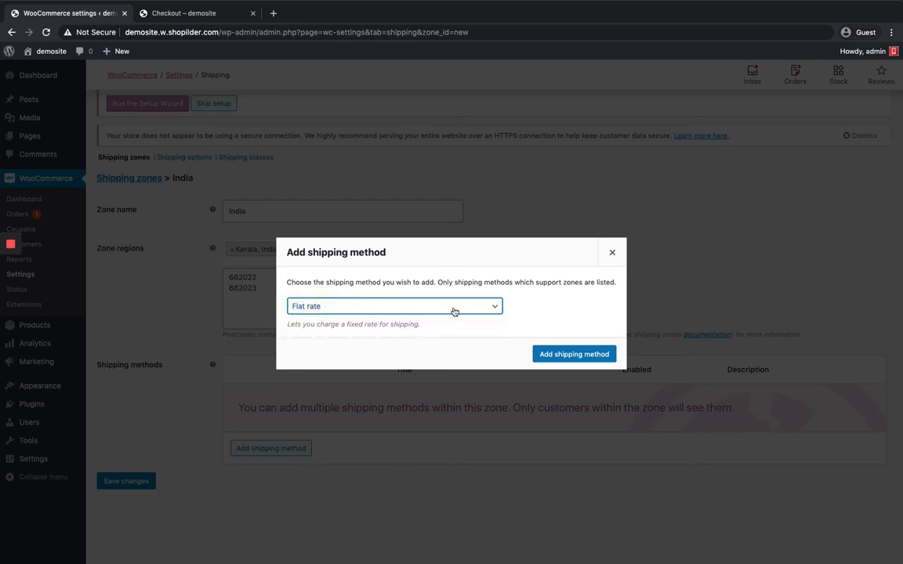
left_click(611, 251)
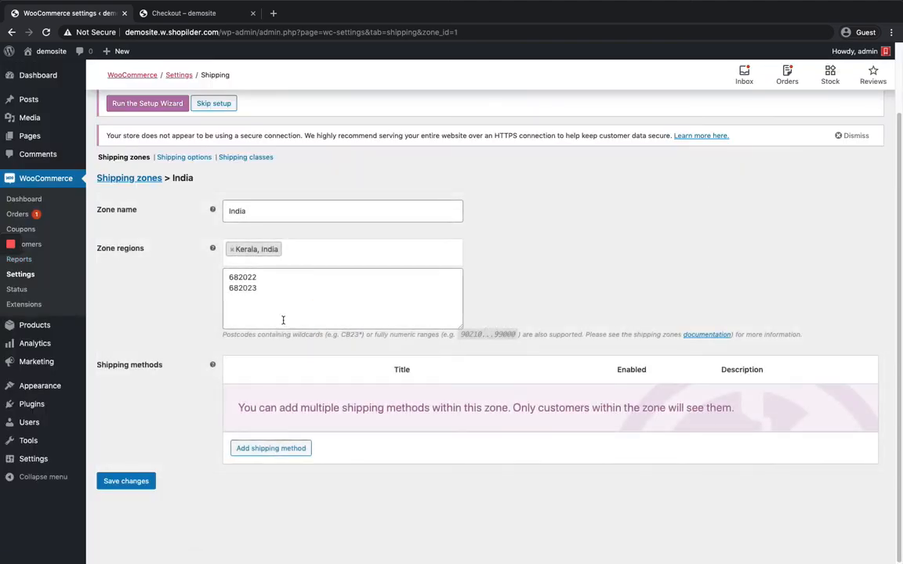
Step: Add a Free shipping method to the India zone as well
left_click(270, 449)
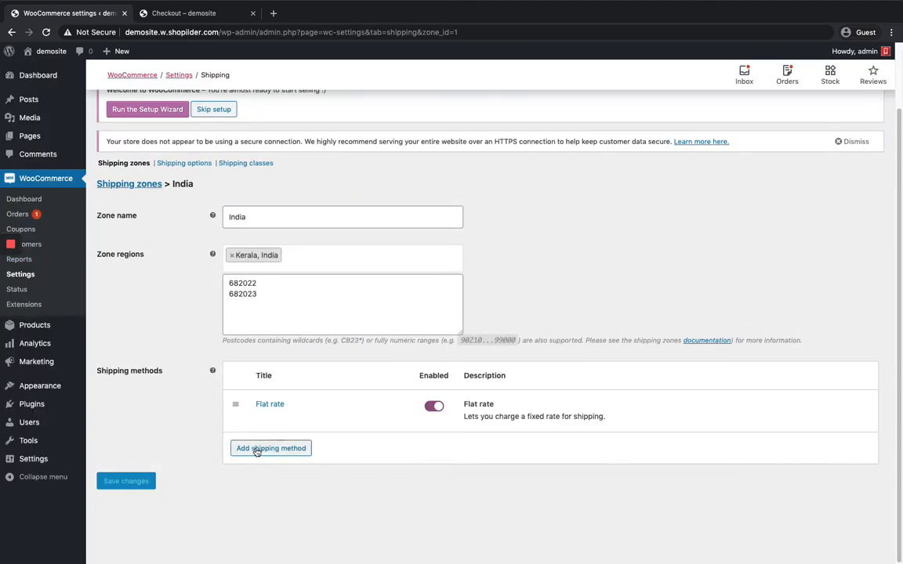
left_click(270, 448)
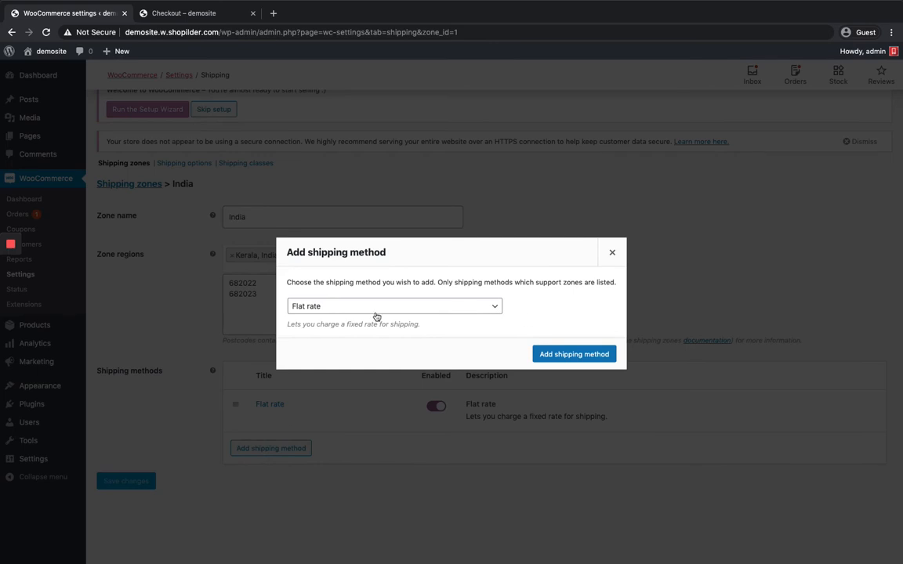
left_click(395, 306)
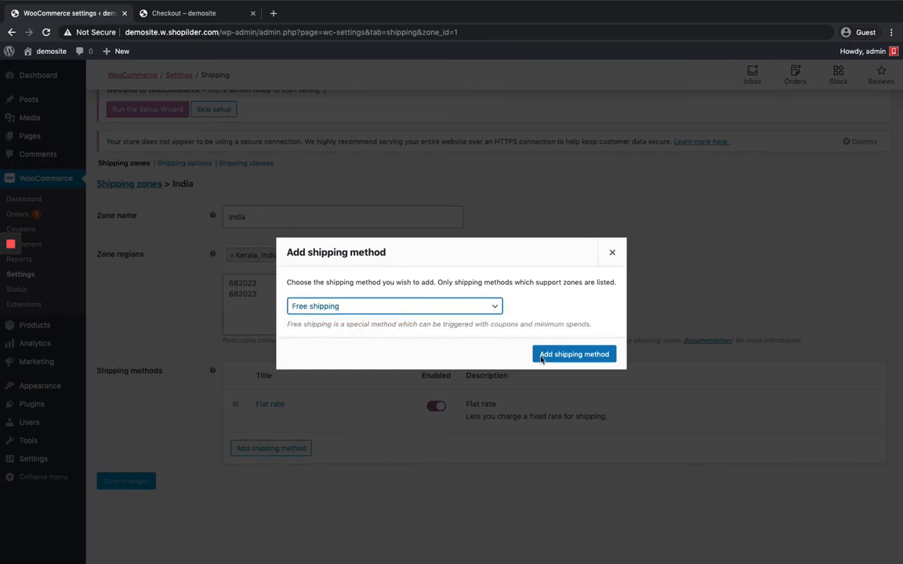
left_click(574, 354)
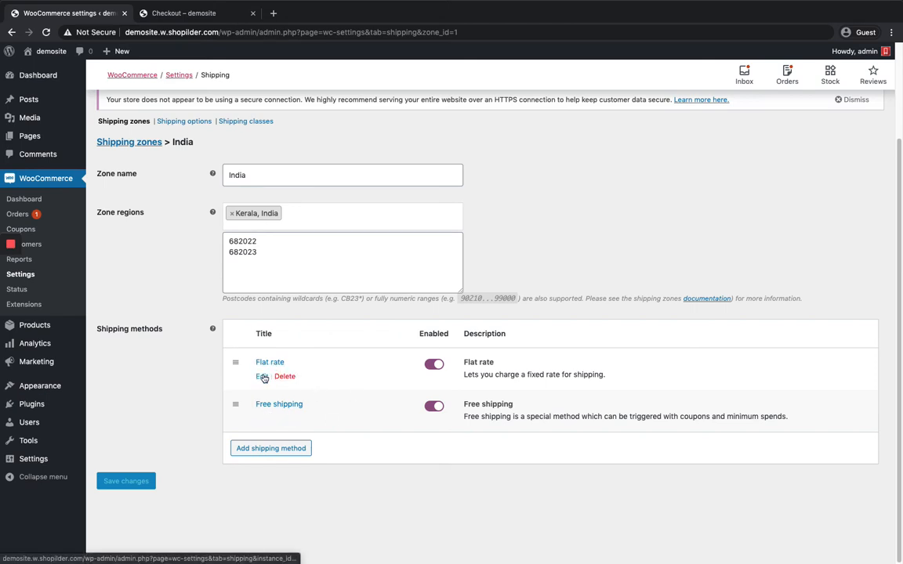
left_click(263, 376)
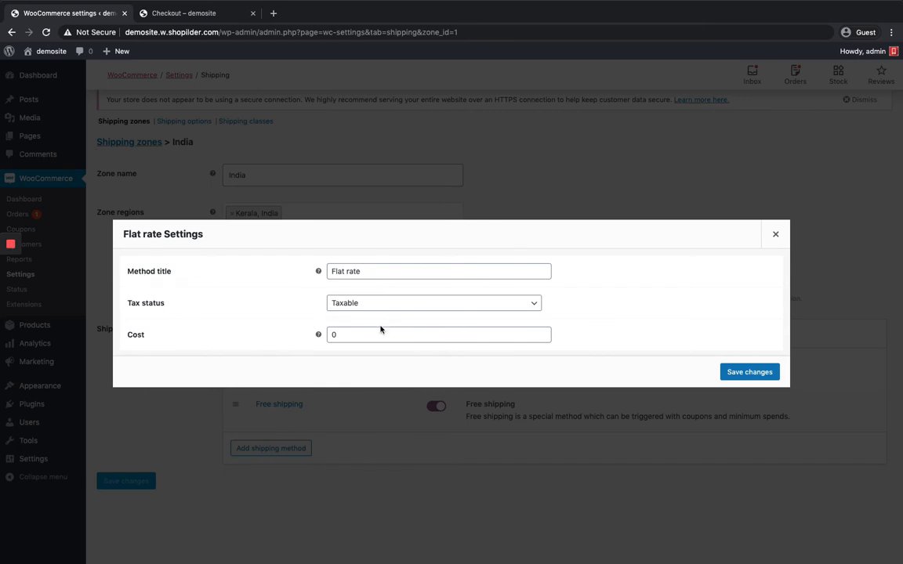
Step: Set the Flat rate cost to 5 and save changes
type("5")
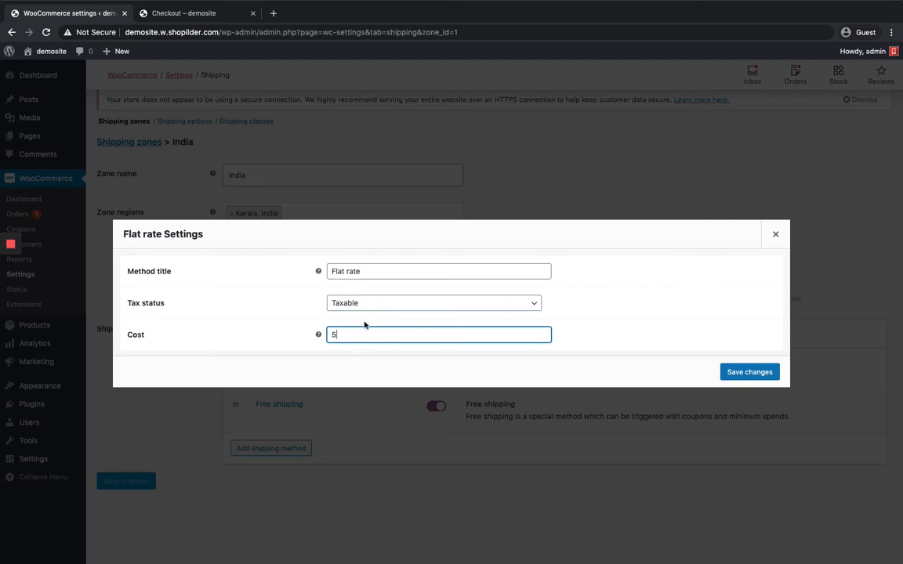
left_click(749, 372)
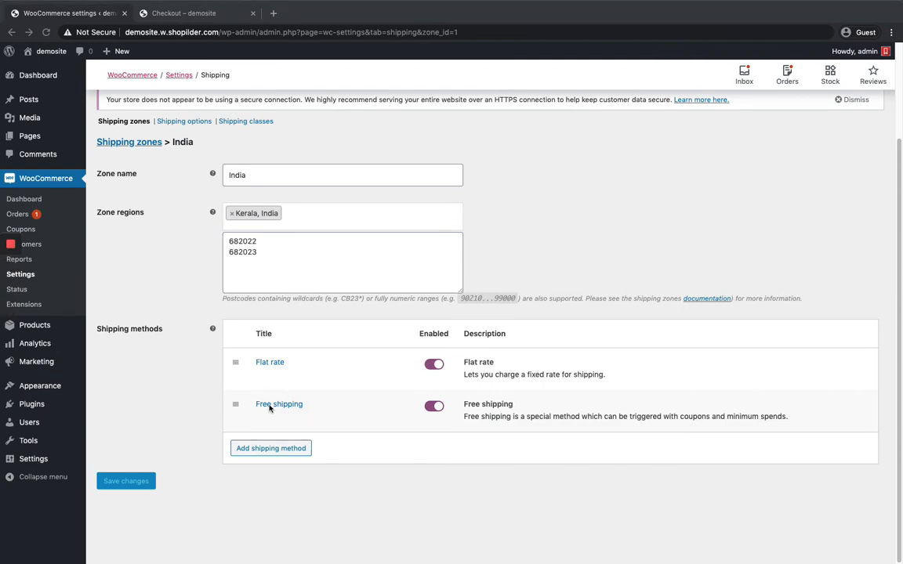
mouse_move(279, 404)
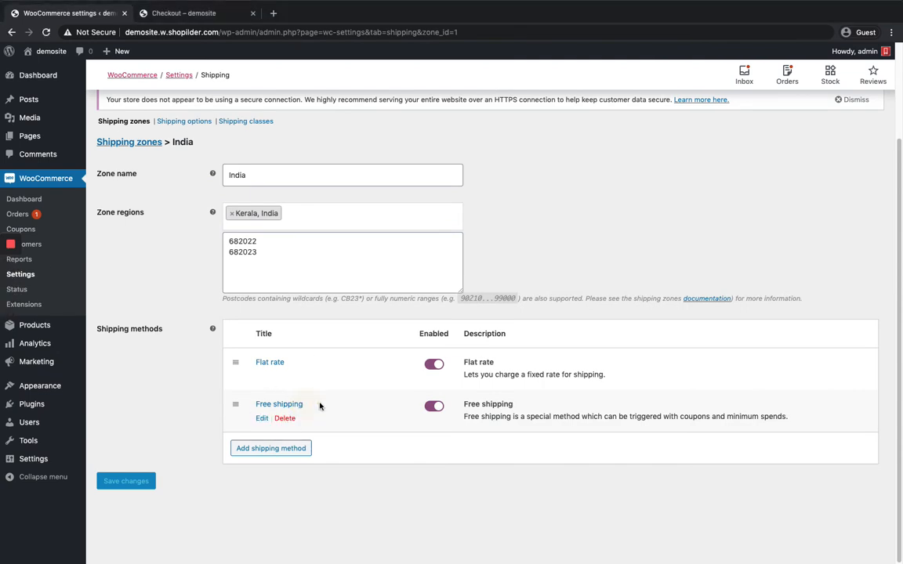
left_click(261, 417)
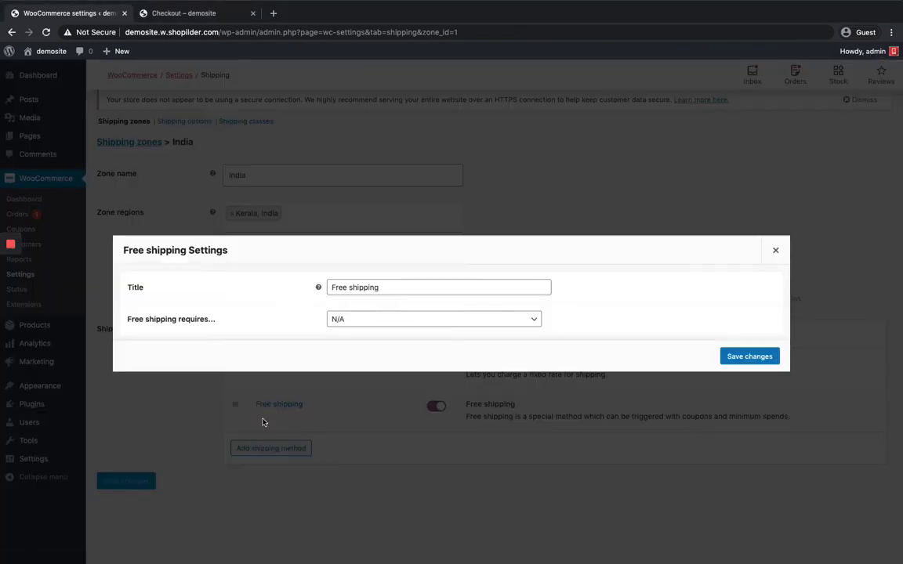
mouse_move(339, 323)
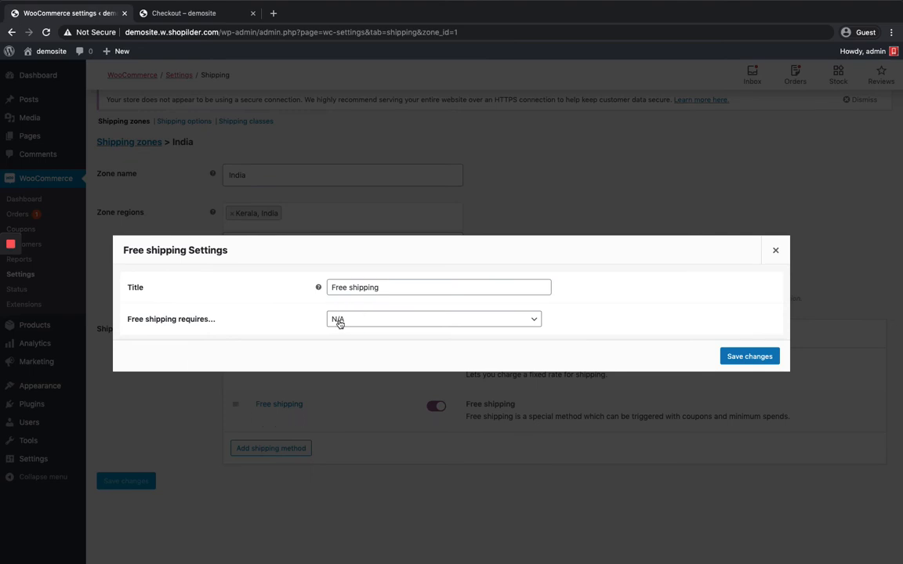
left_click(432, 320)
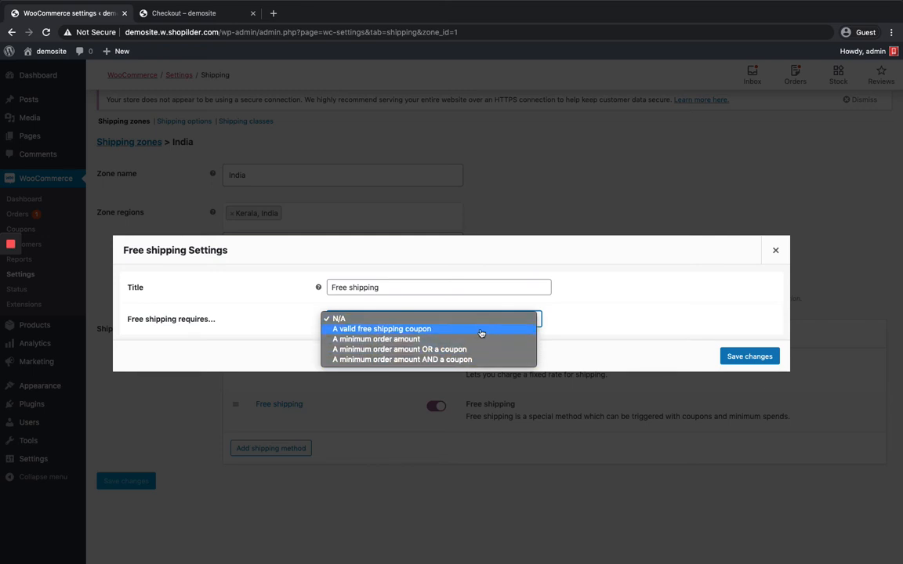
left_click(338, 318)
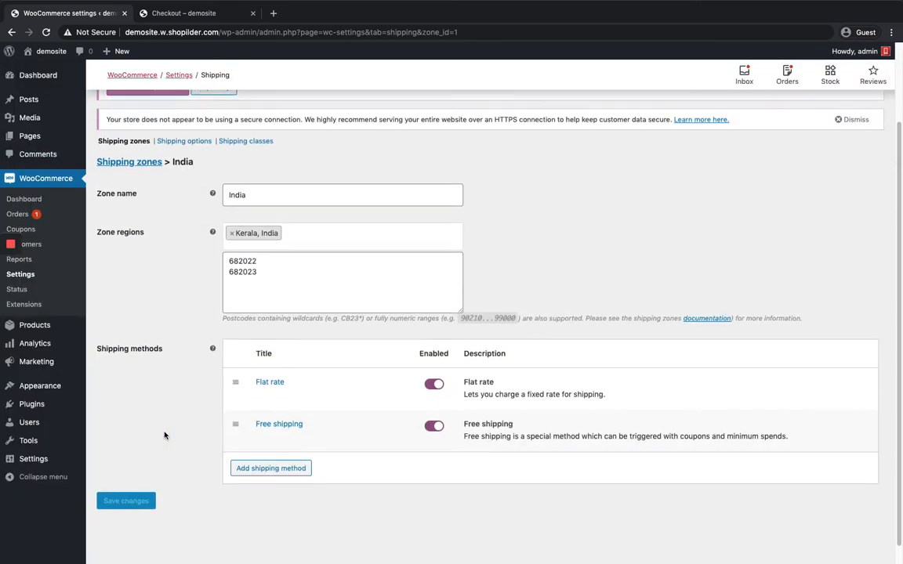
scroll("down", 3)
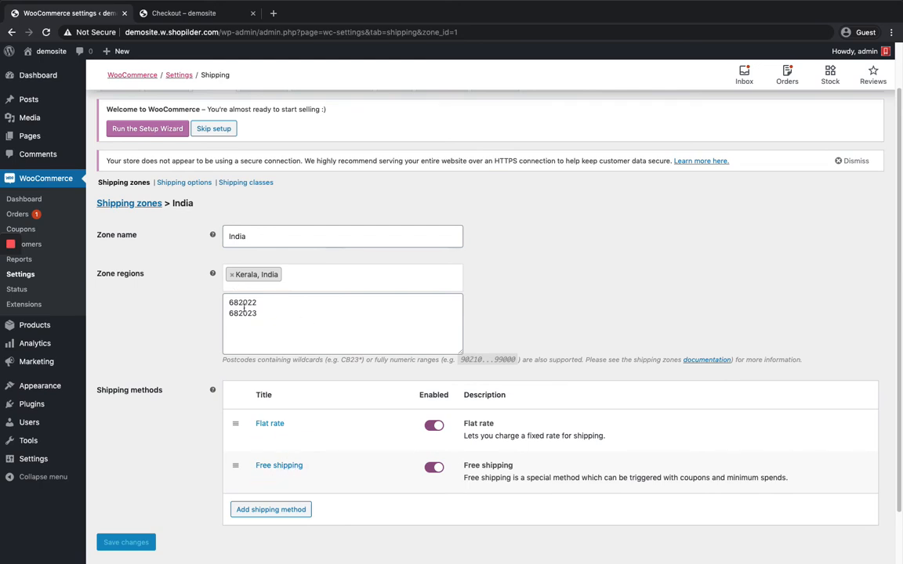
scroll("down", 3)
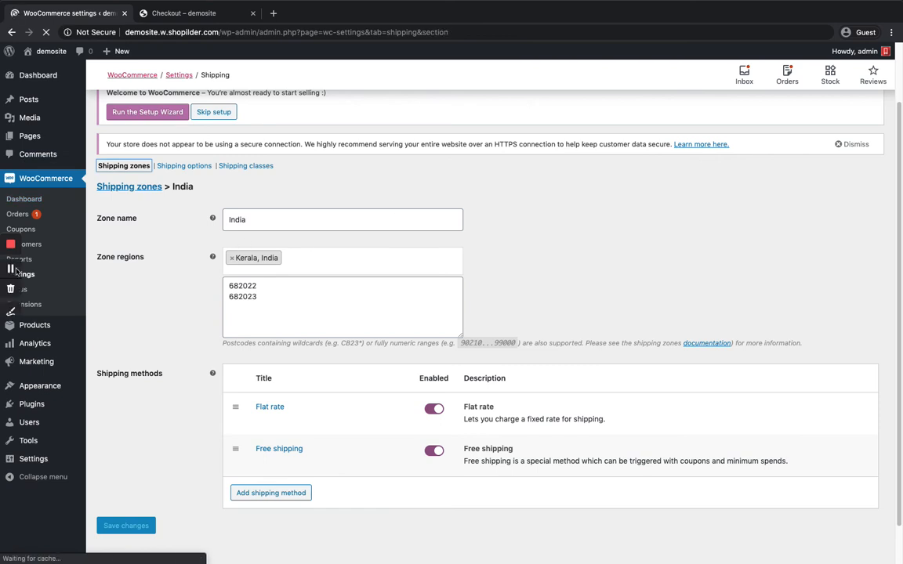
Step: Return via WooCommerce > Settings > Shipping to the zones list showing the saved India zone
left_click(129, 185)
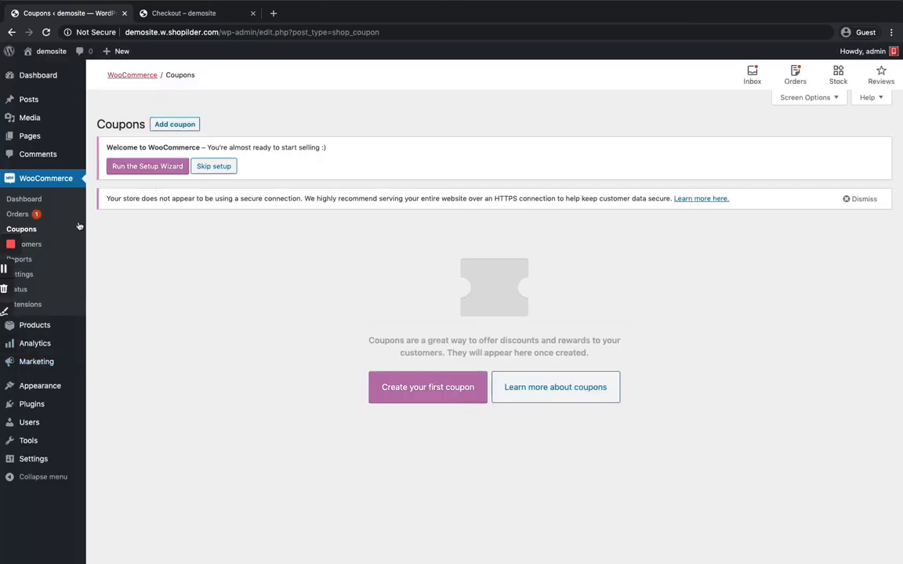
left_click(19, 274)
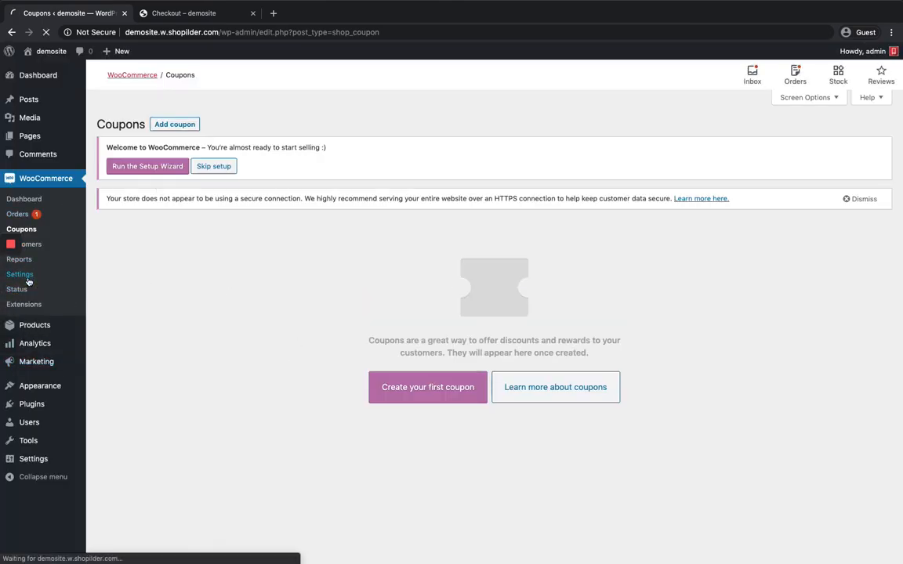
left_click(19, 274)
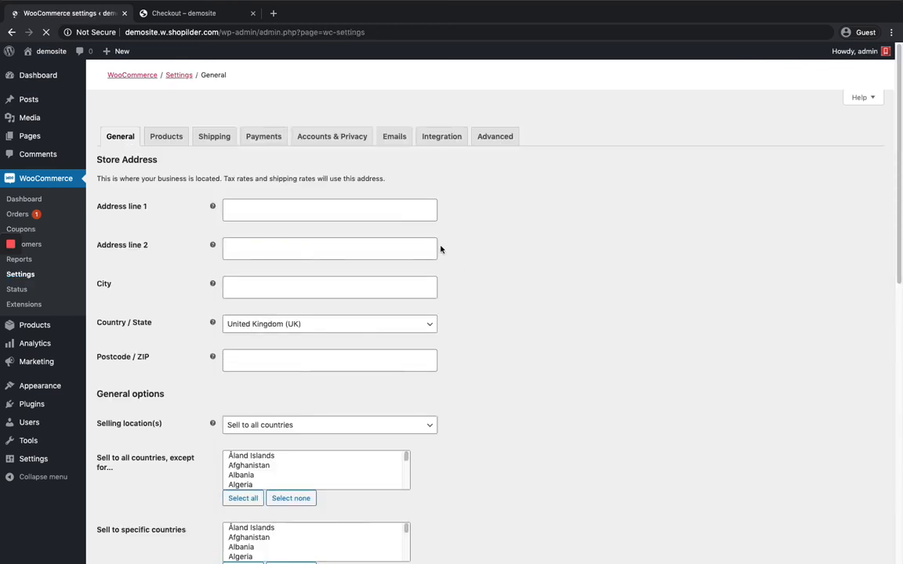
left_click(213, 135)
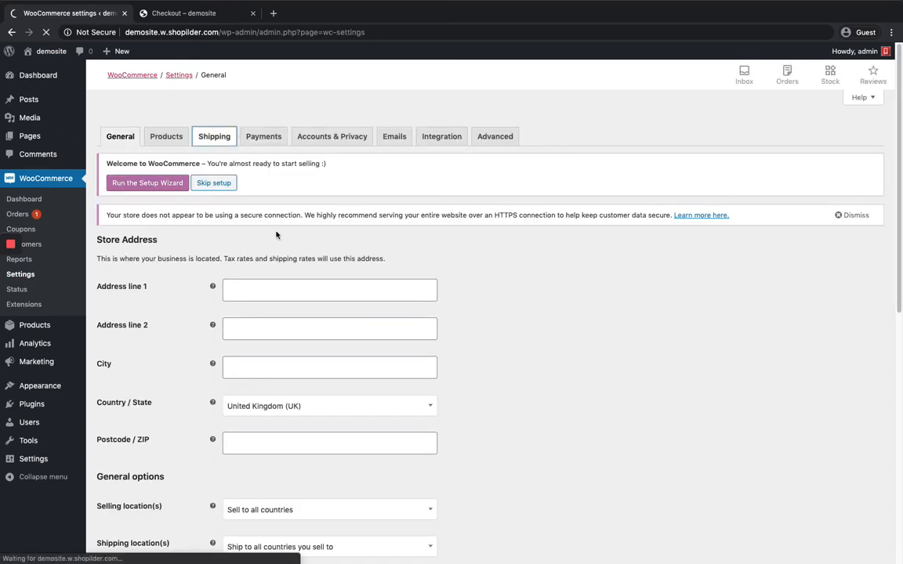
left_click(213, 134)
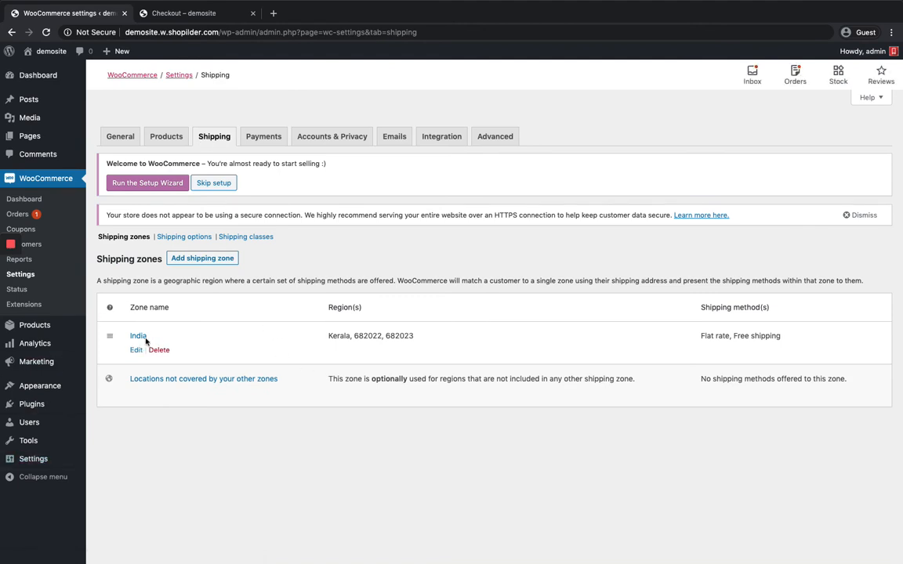
mouse_move(163, 323)
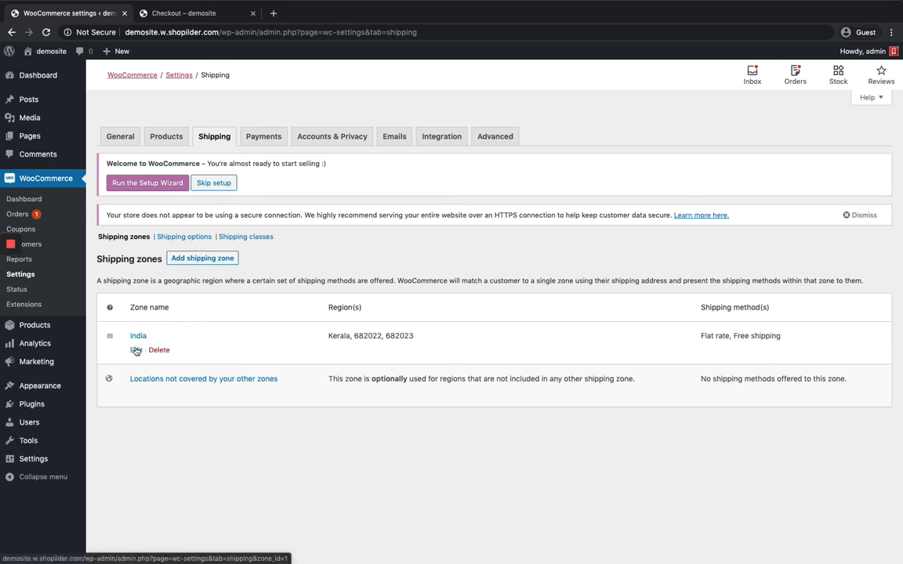
left_click(138, 335)
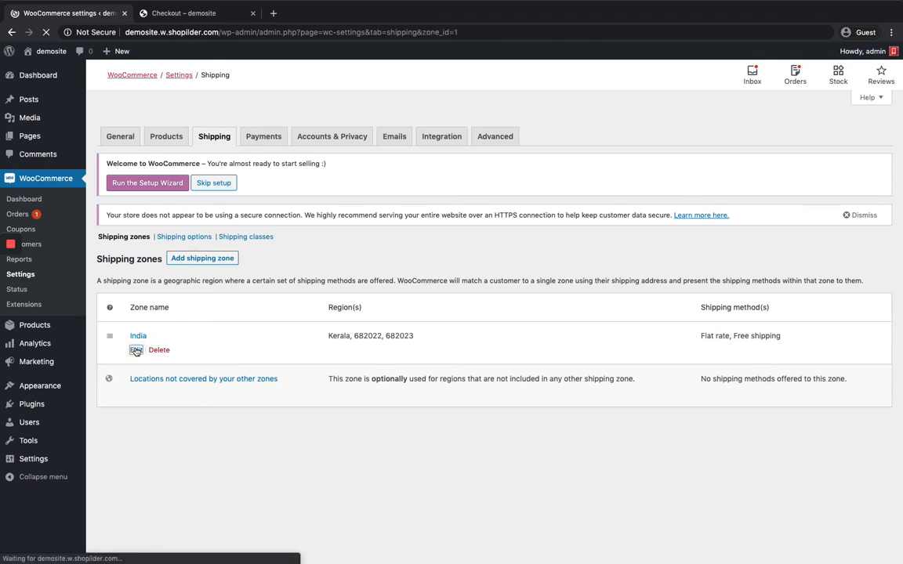
left_click(138, 335)
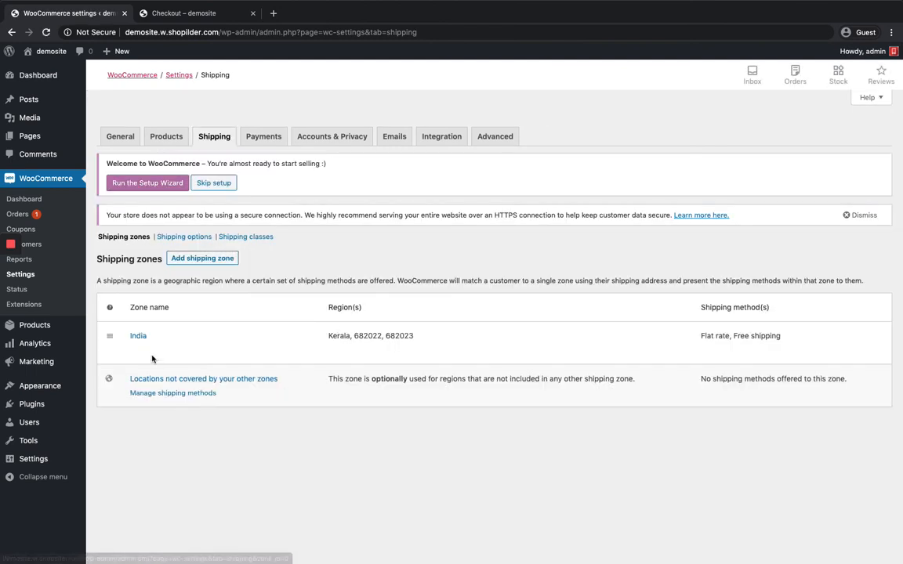
mouse_move(203, 378)
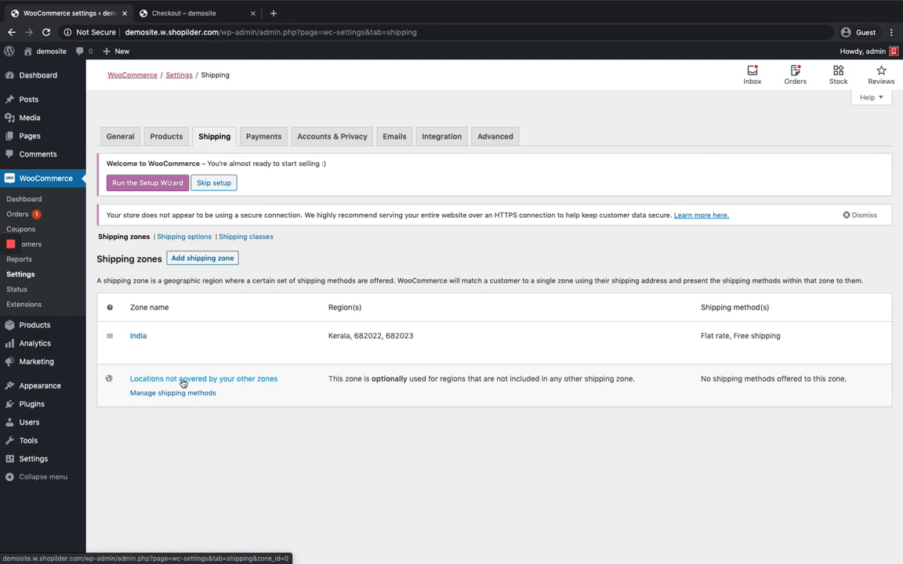
Step: Add a Local pickup method to 'Locations not covered by your other zones'
left_click(203, 378)
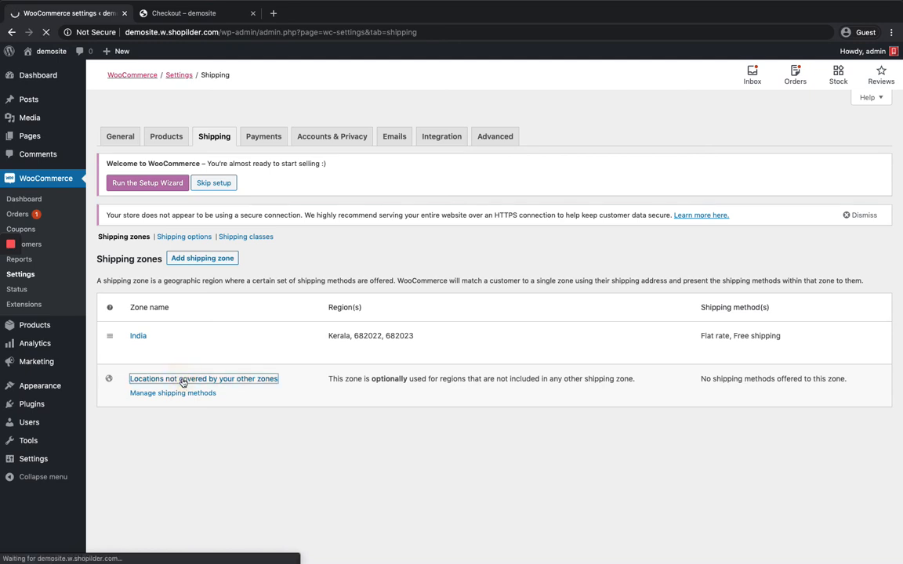
left_click(204, 378)
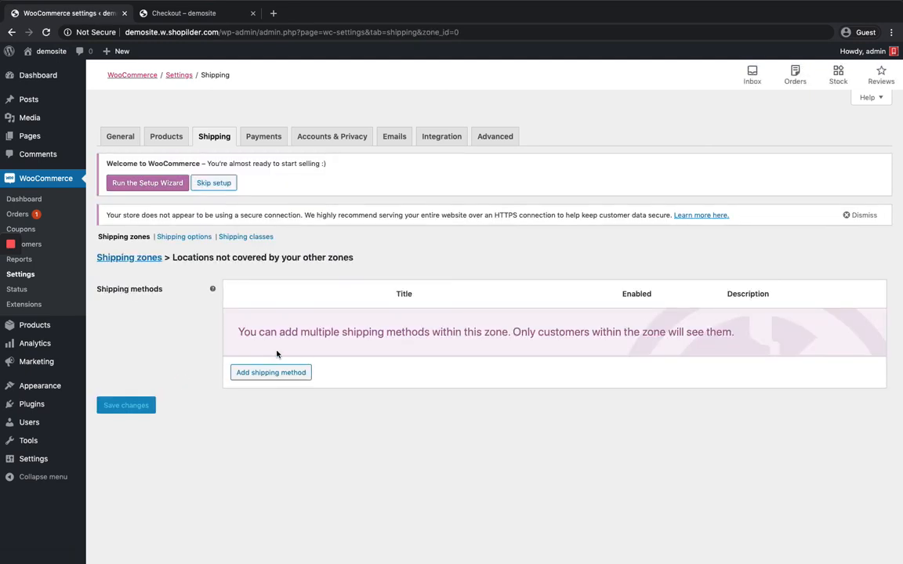
mouse_move(279, 348)
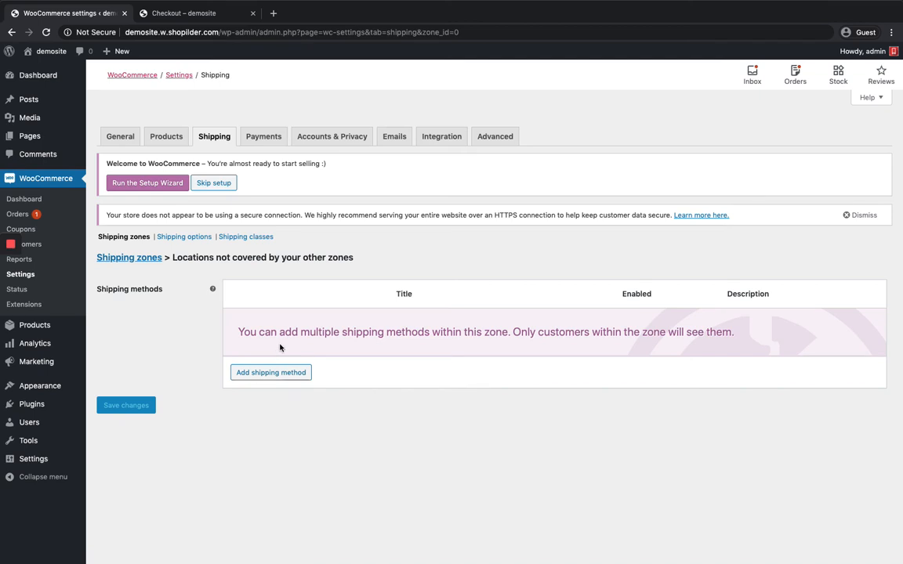
left_click(270, 373)
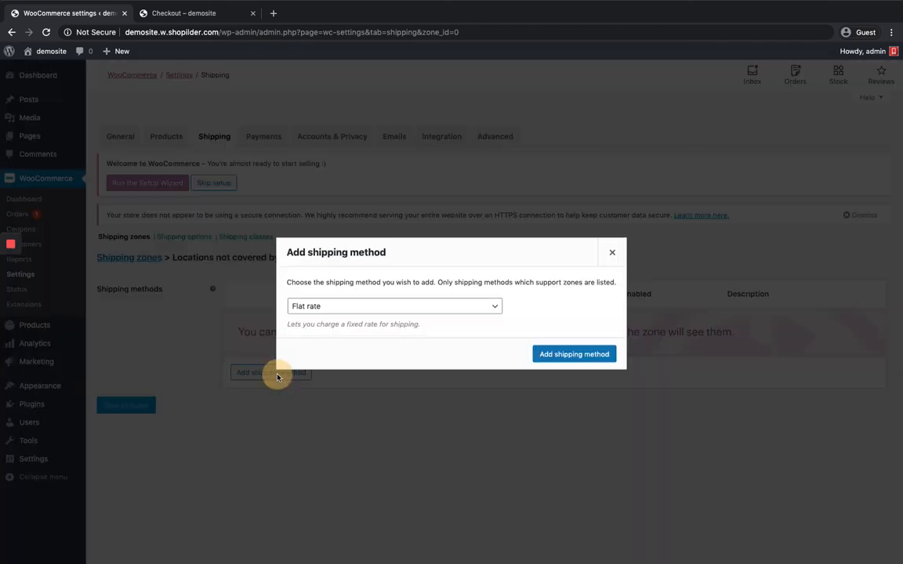
left_click(394, 306)
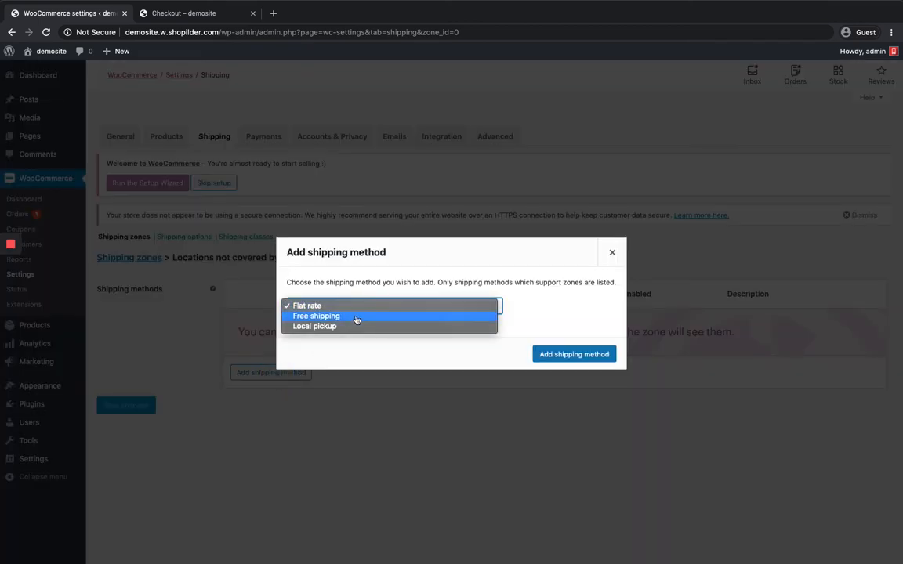
left_click(314, 326)
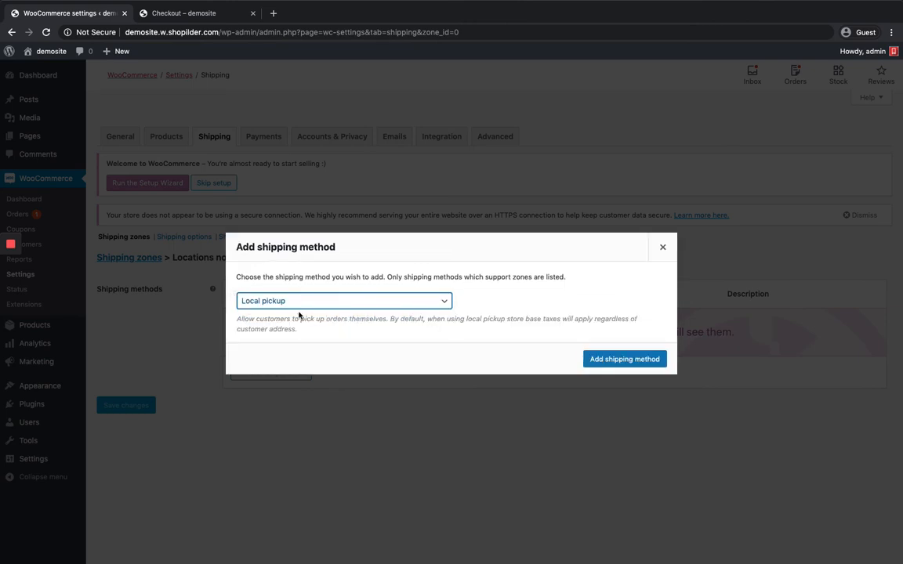
left_click(624, 359)
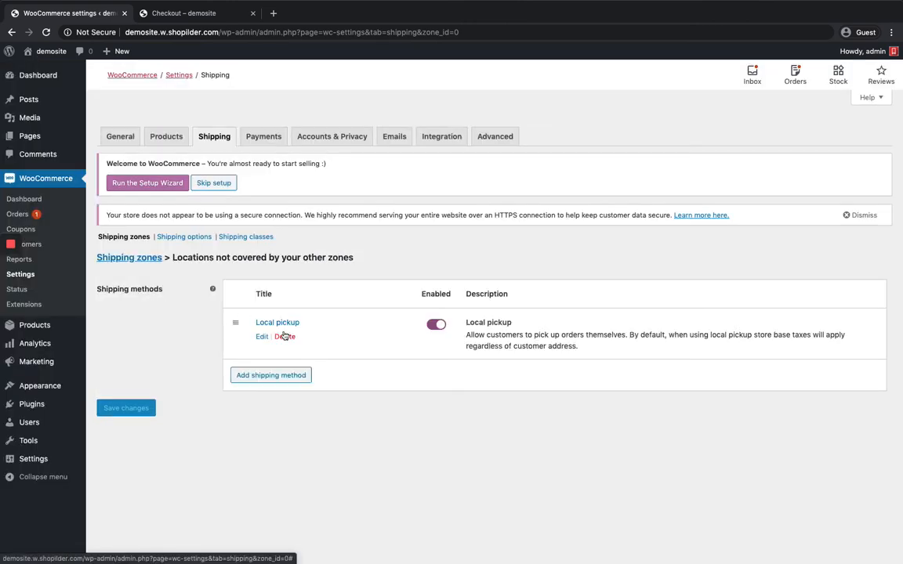
Step: Set the Local pickup cost to 10 and save changes
left_click(262, 335)
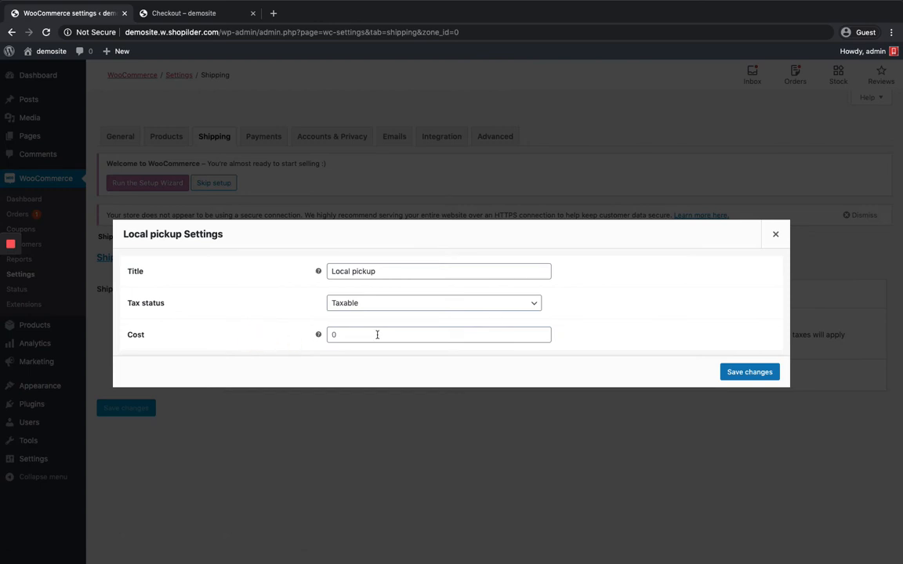
type("10")
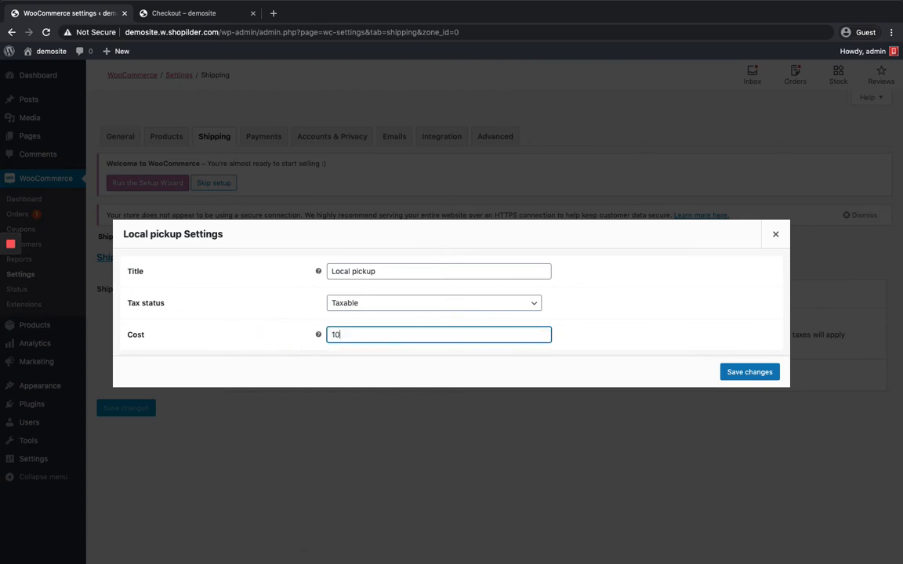
left_click(748, 372)
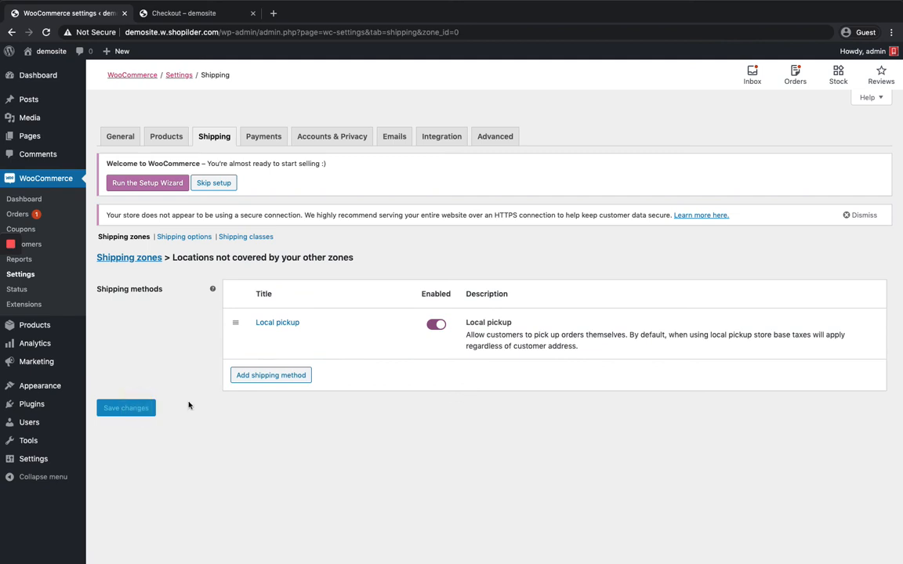
mouse_move(301, 25)
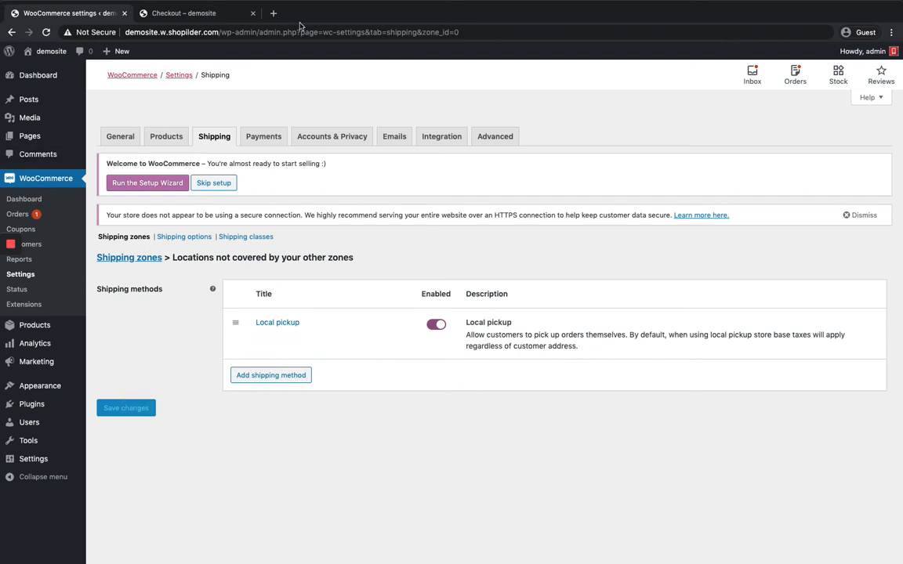
Step: Review the storefront checkout showing Local pickup ₹10.00 for the Assam address
left_click(185, 12)
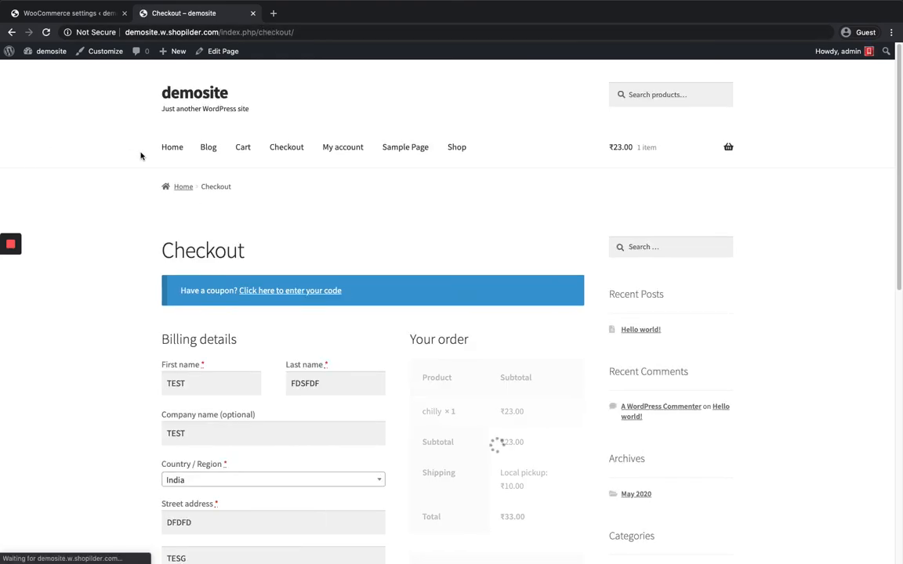
scroll("down", 3)
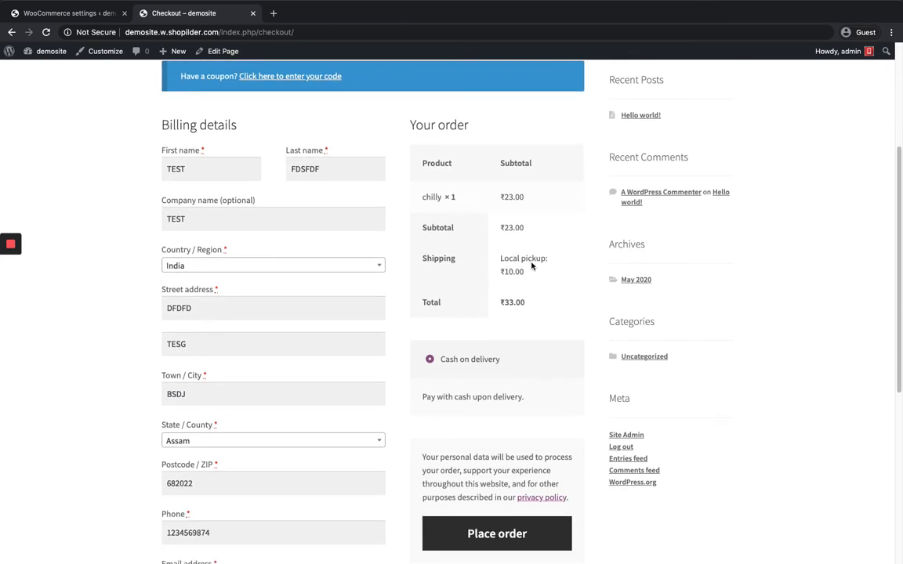
scroll("down", 3)
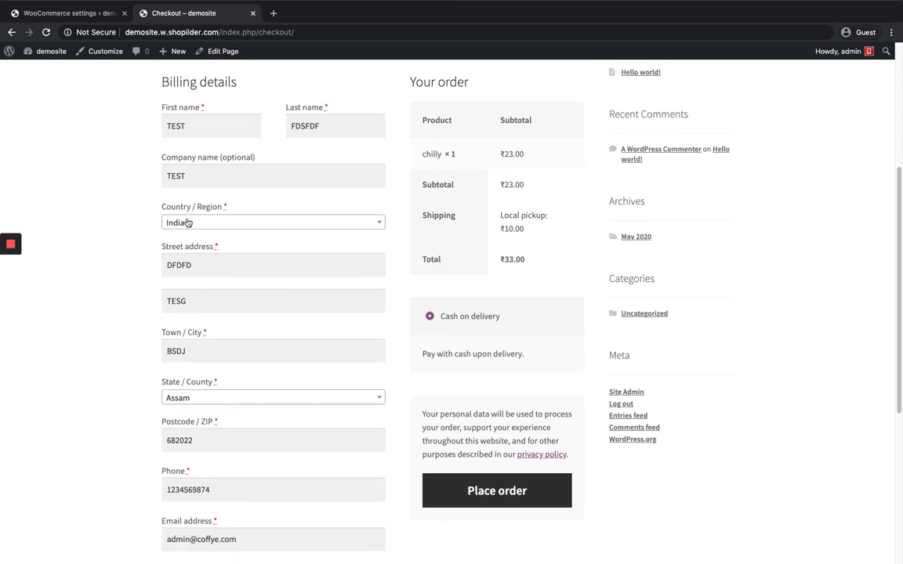
scroll("down", 3)
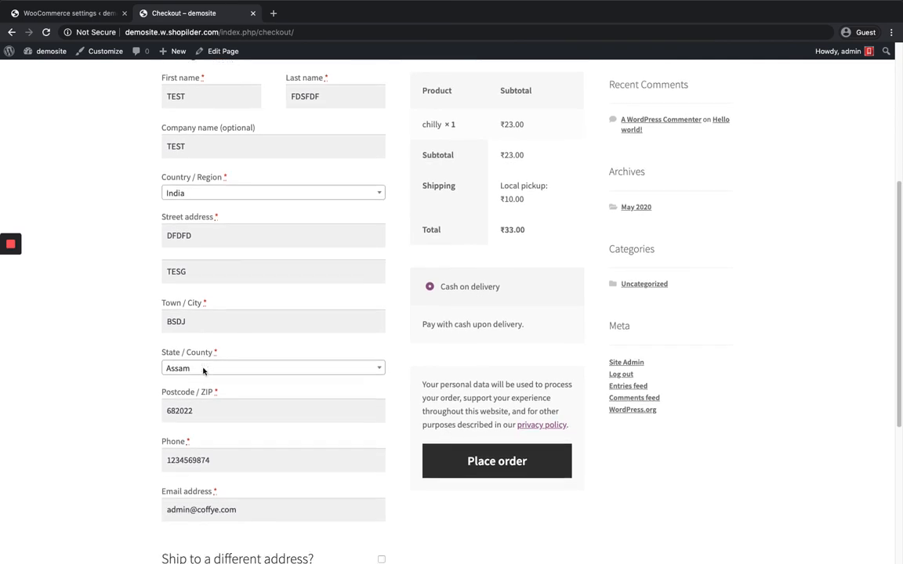
mouse_move(195, 368)
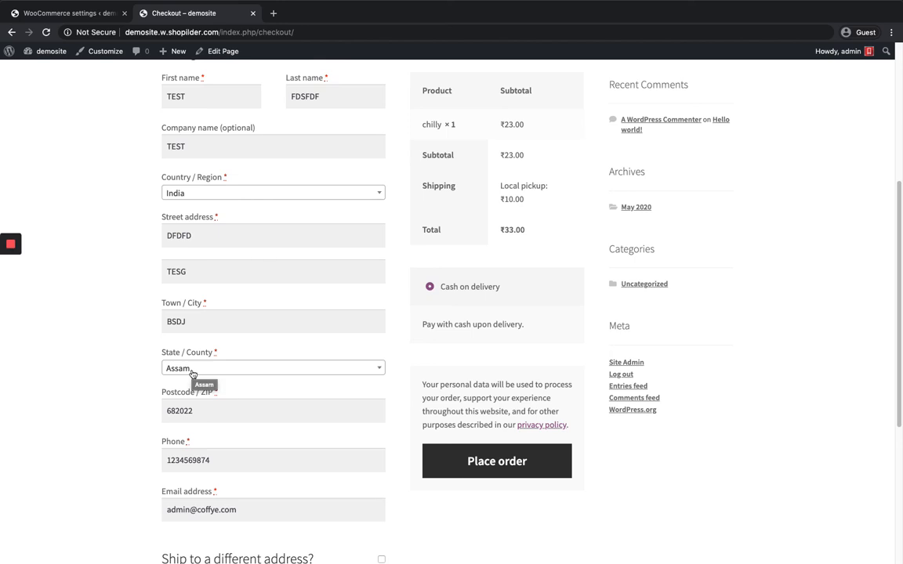
Step: Change the billing Country / Region to Indonesia
left_click(273, 193)
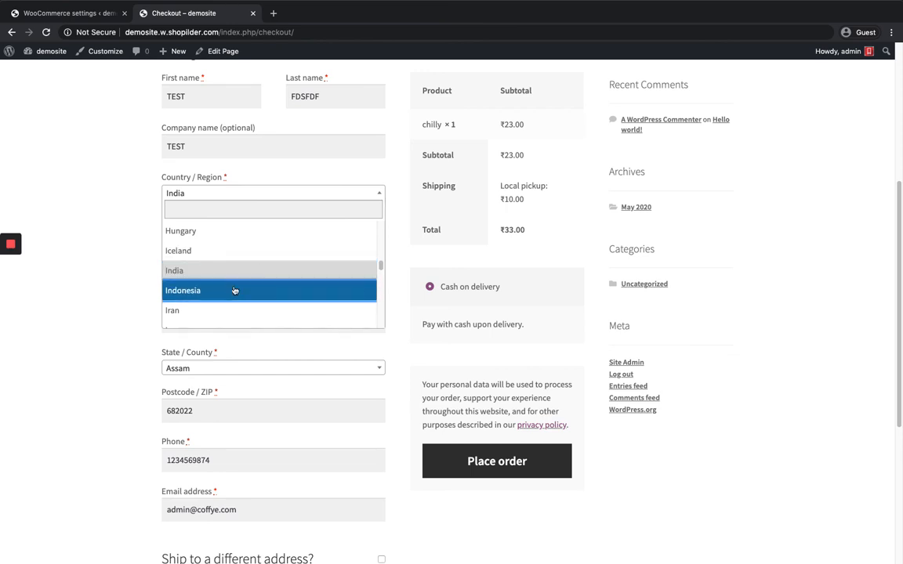
left_click(182, 290)
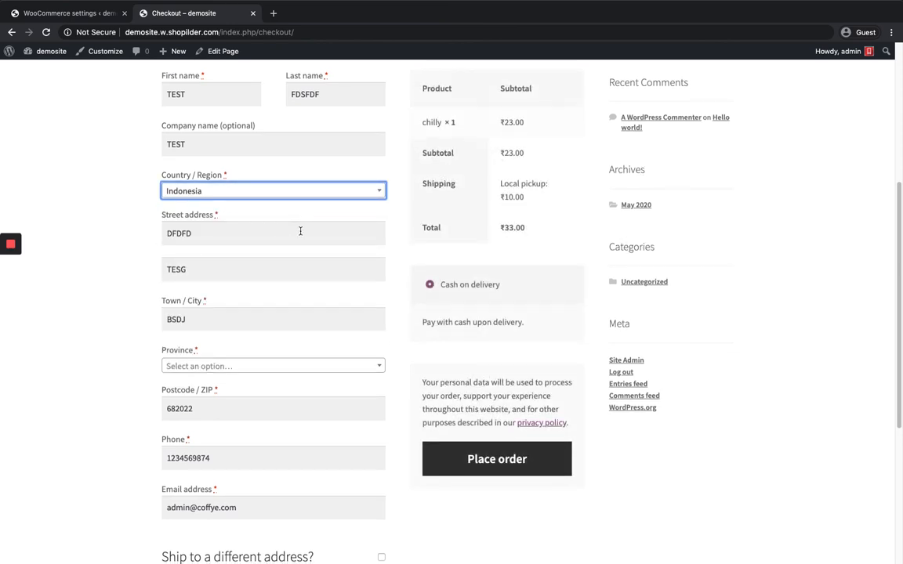
left_click(272, 191)
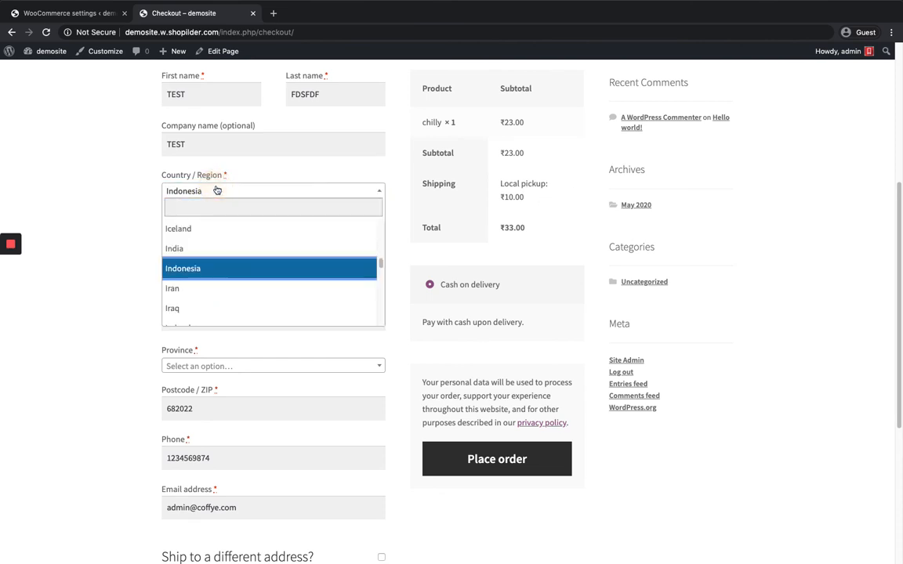
Step: Set India, Kerala, then postcode 1234565 so only Local pickup ₹10.00 applies
left_click(174, 248)
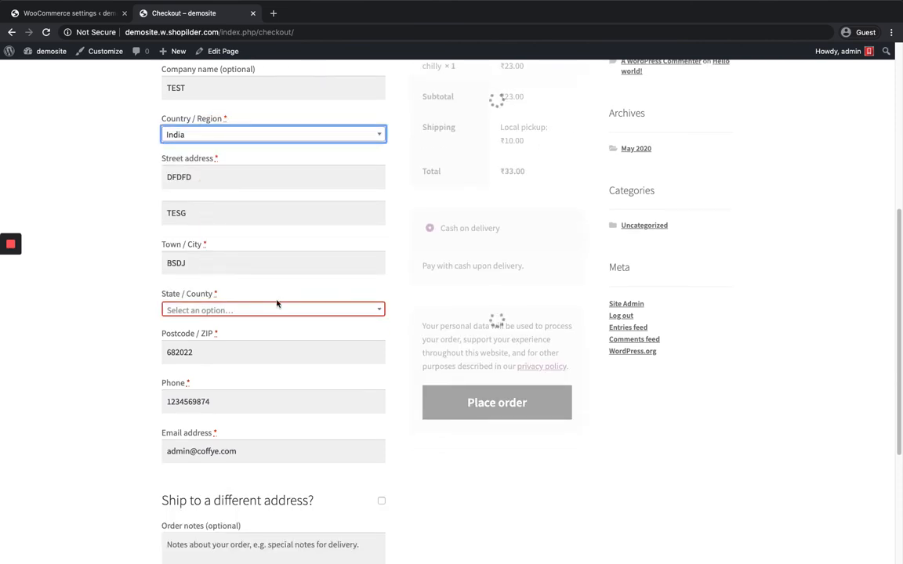
type("kera")
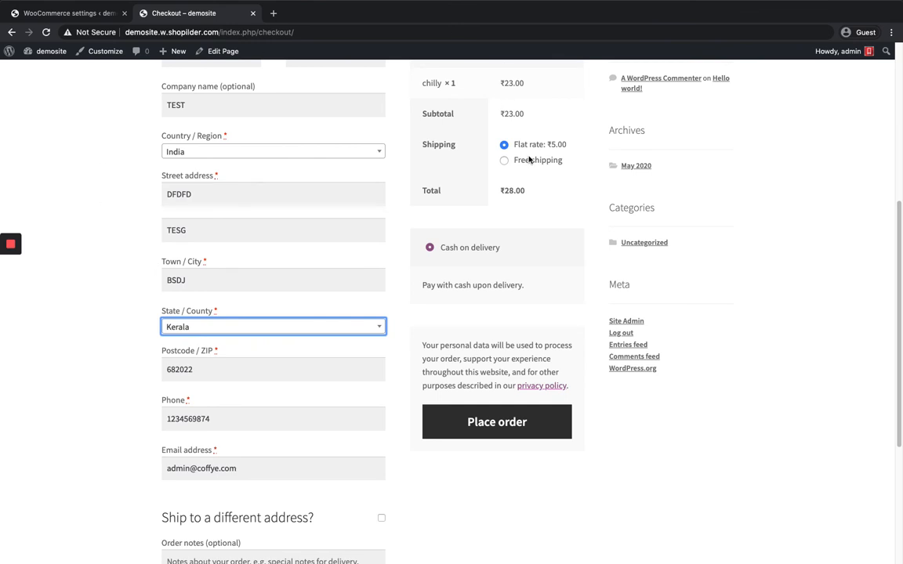
mouse_move(533, 166)
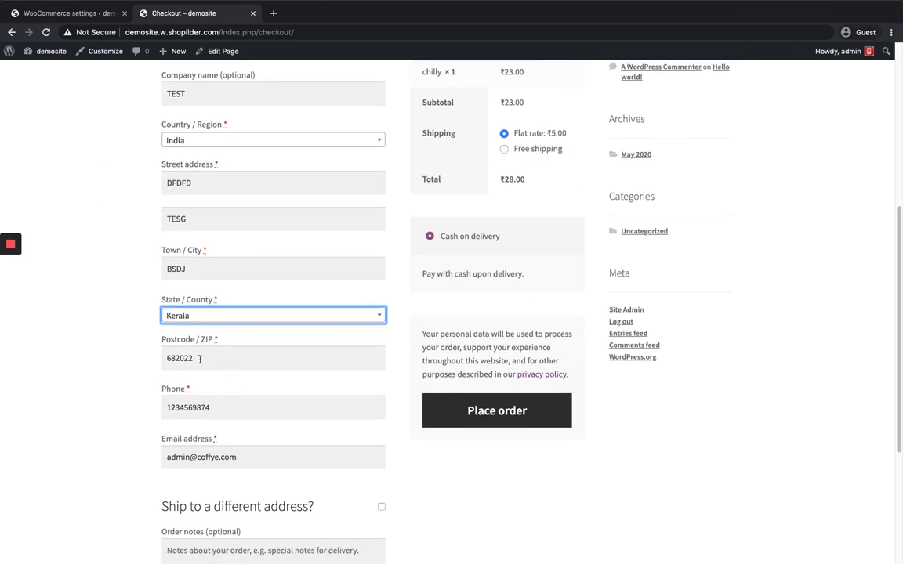
key("BackSpace")
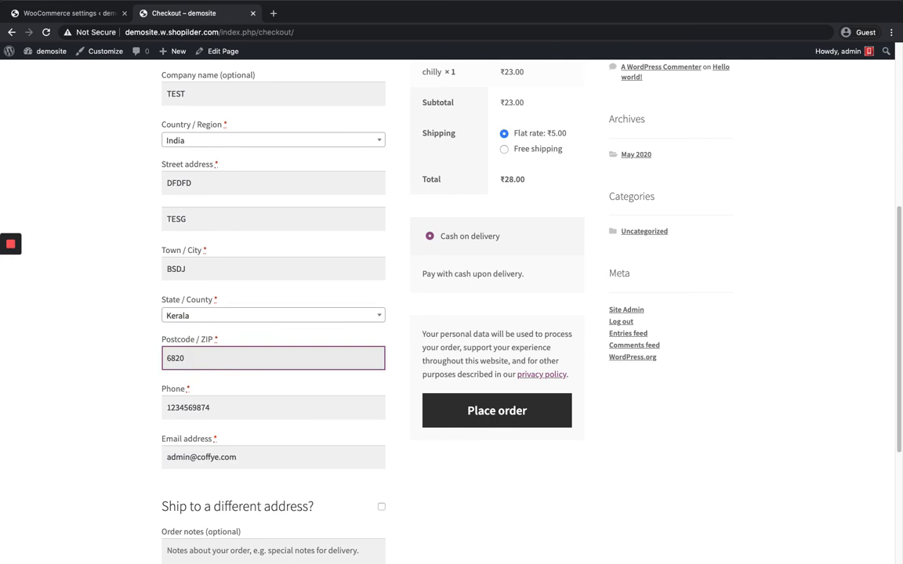
type("1234565")
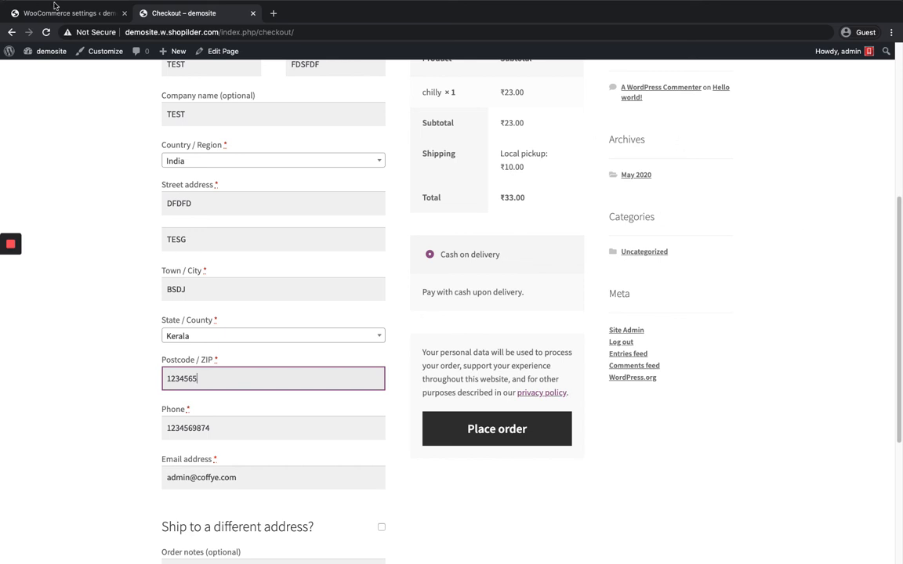
left_click(66, 13)
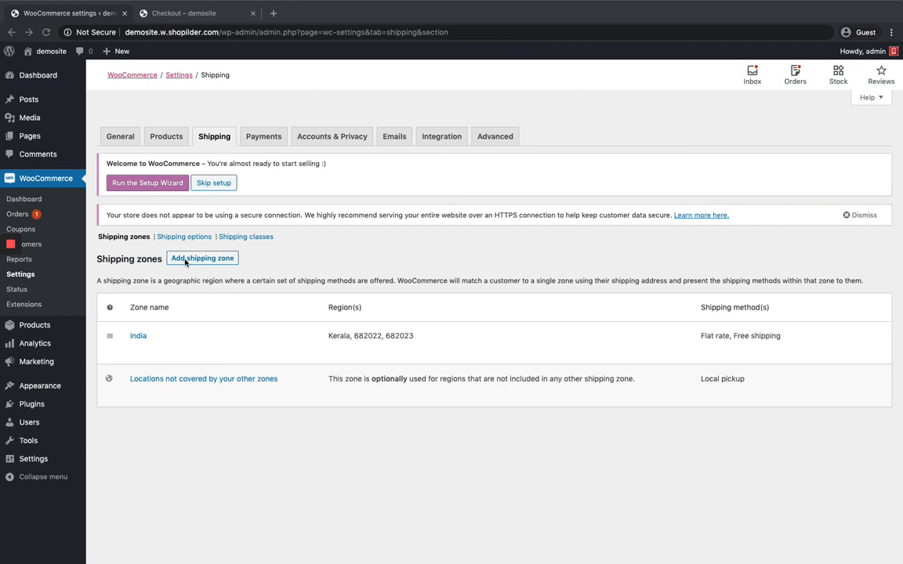
mouse_move(264, 329)
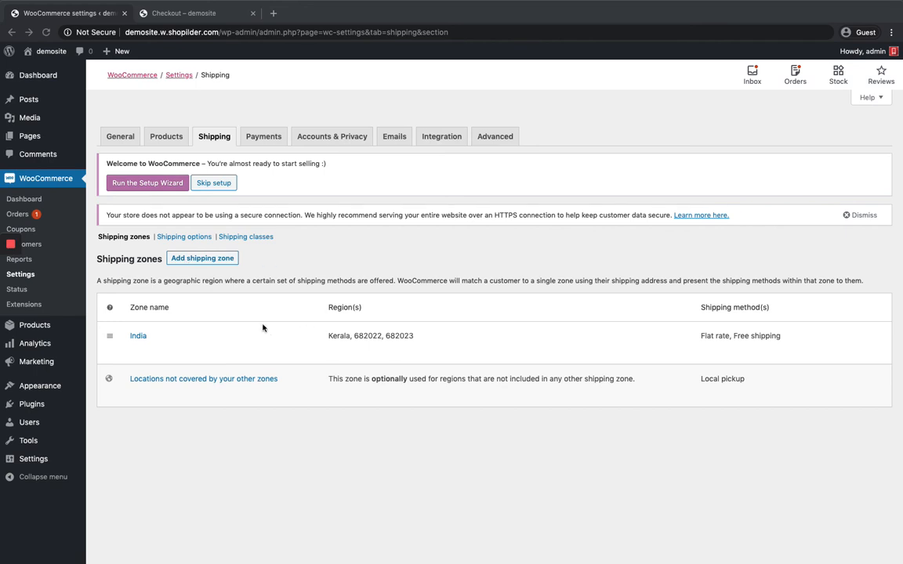